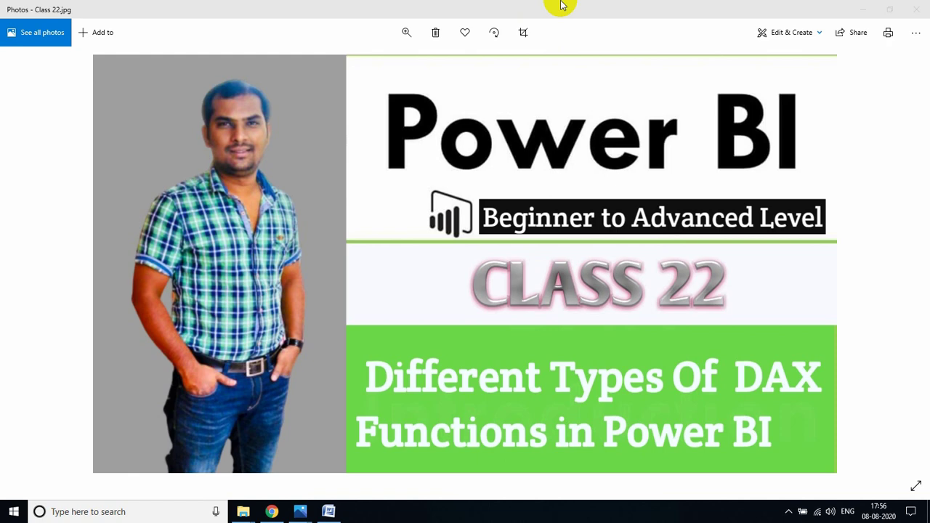
- Bring up the Class 22 notes and highlight each DAX type, from Date and time to Text functions
{"action": "left_click", "coordinate": [328, 512]}
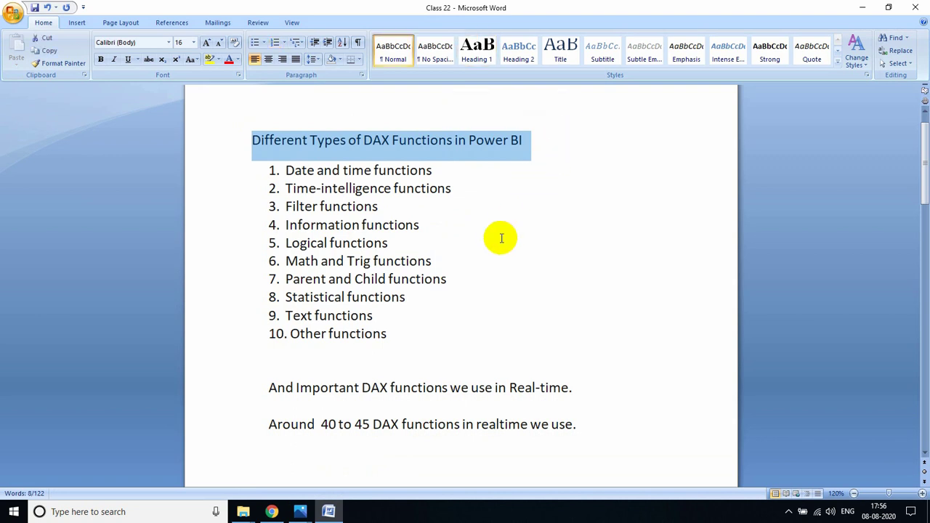
{"action": "mouse_move", "coordinate": [488, 260]}
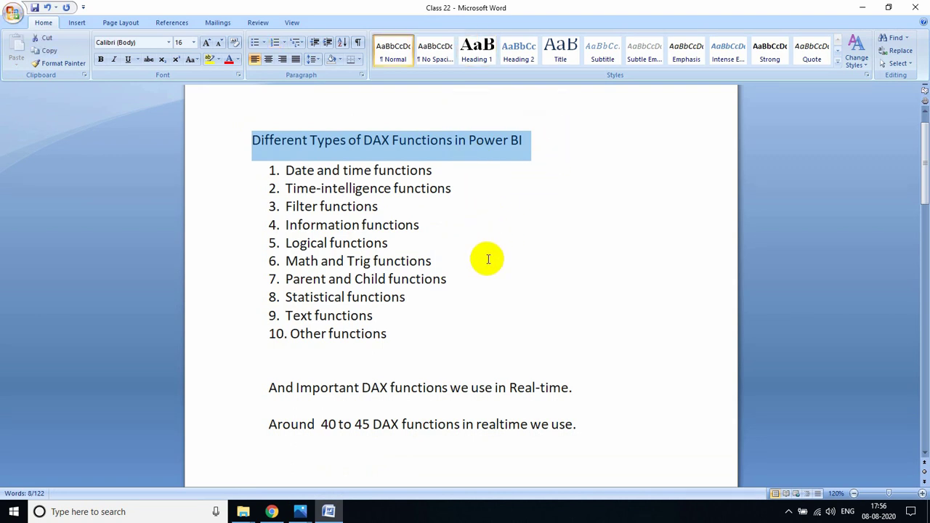
{"action": "mouse_move", "coordinate": [287, 170]}
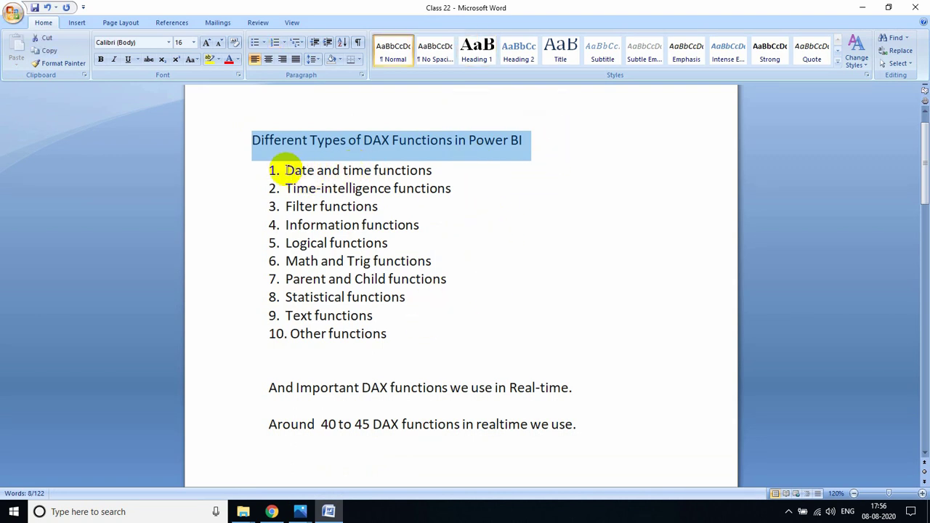
{"action": "double_click", "coordinate": [358, 170]}
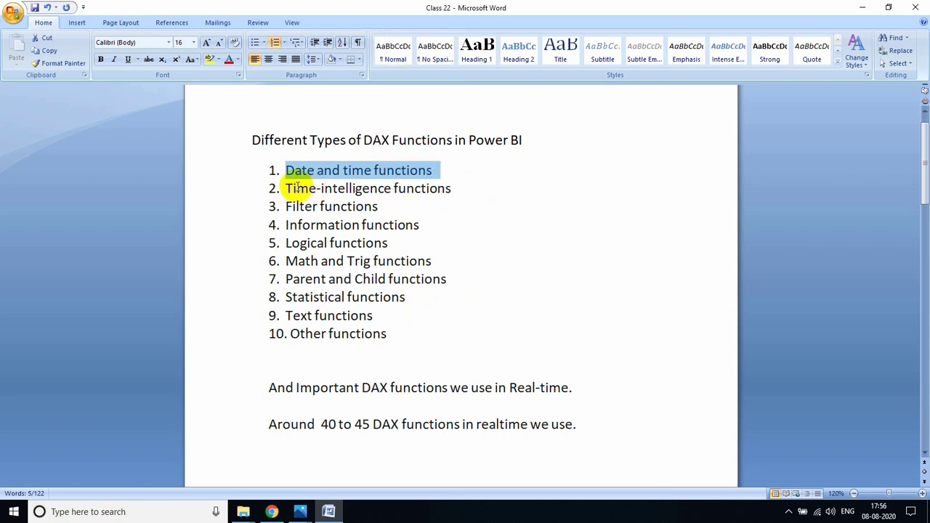
{"action": "double_click", "coordinate": [368, 188]}
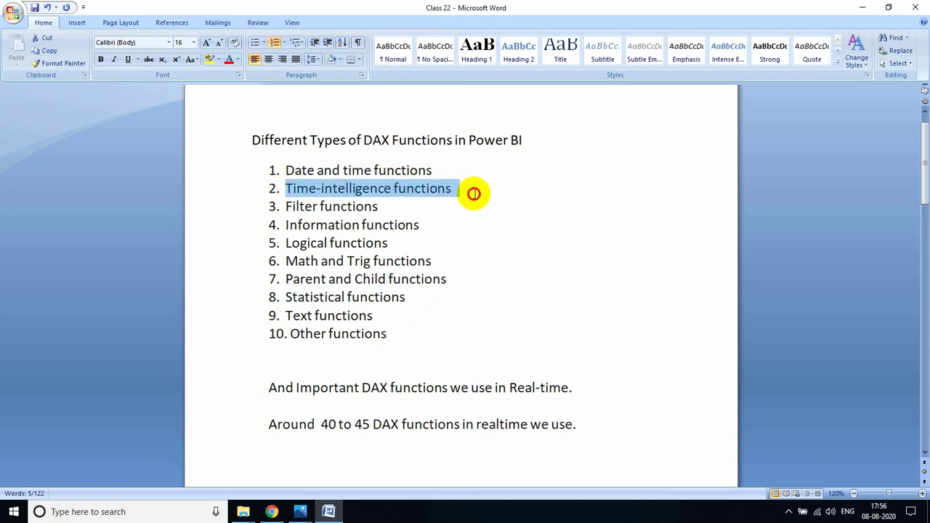
{"action": "double_click", "coordinate": [330, 206]}
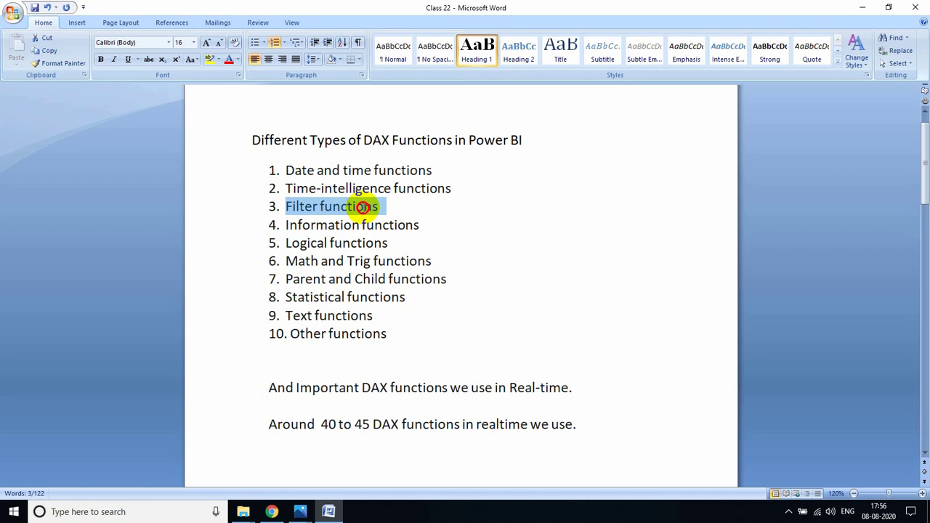
{"action": "left_click", "coordinate": [323, 224]}
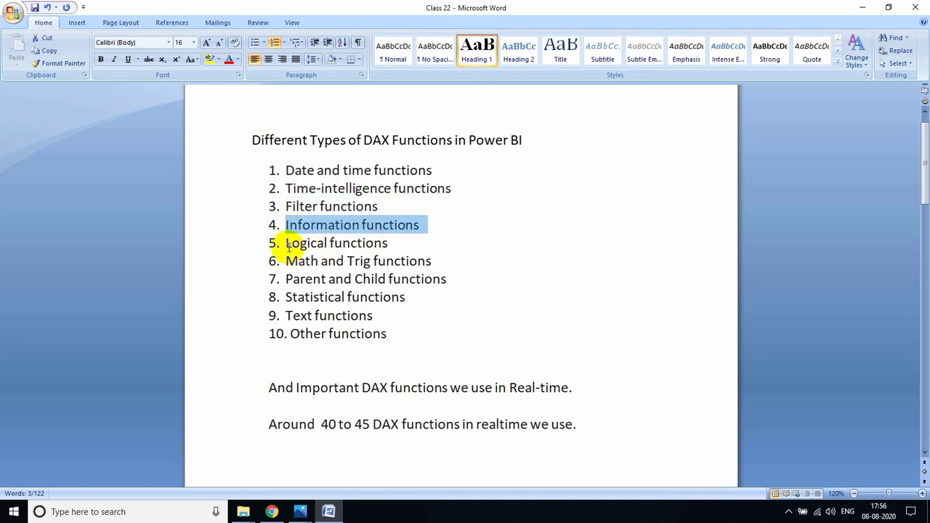
{"action": "left_click", "coordinate": [285, 260]}
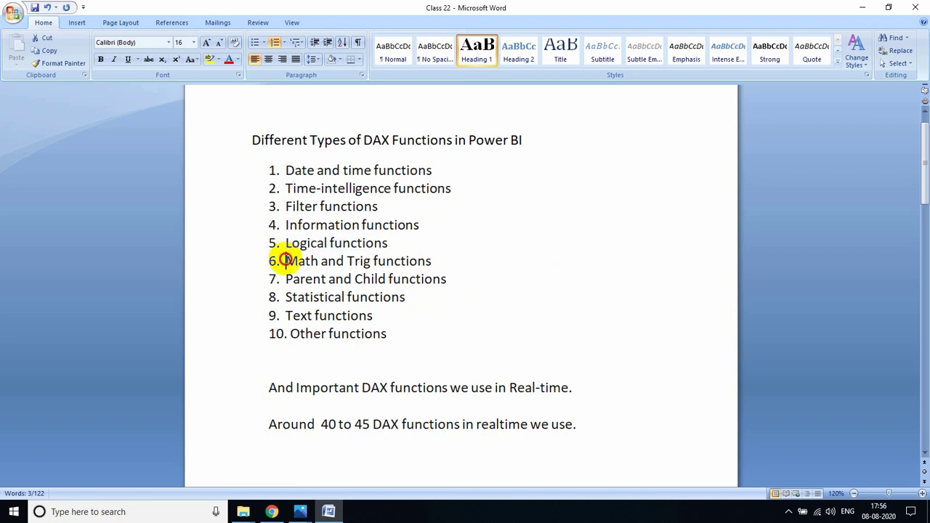
{"action": "double_click", "coordinate": [358, 260]}
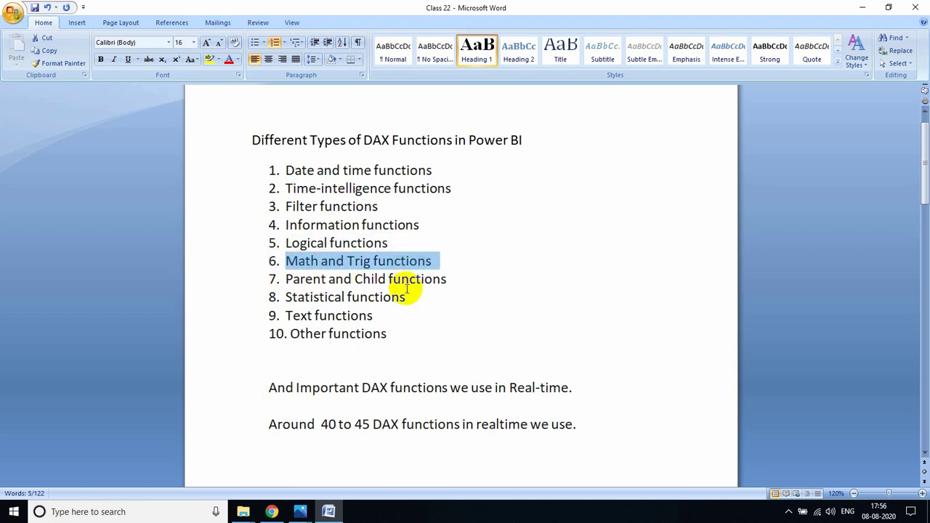
{"action": "mouse_move", "coordinate": [291, 296]}
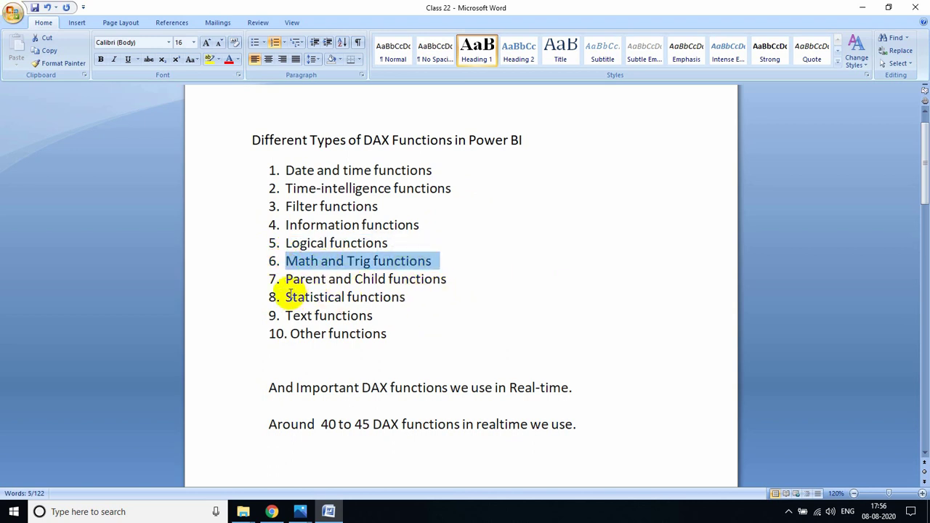
{"action": "left_click", "coordinate": [372, 315]}
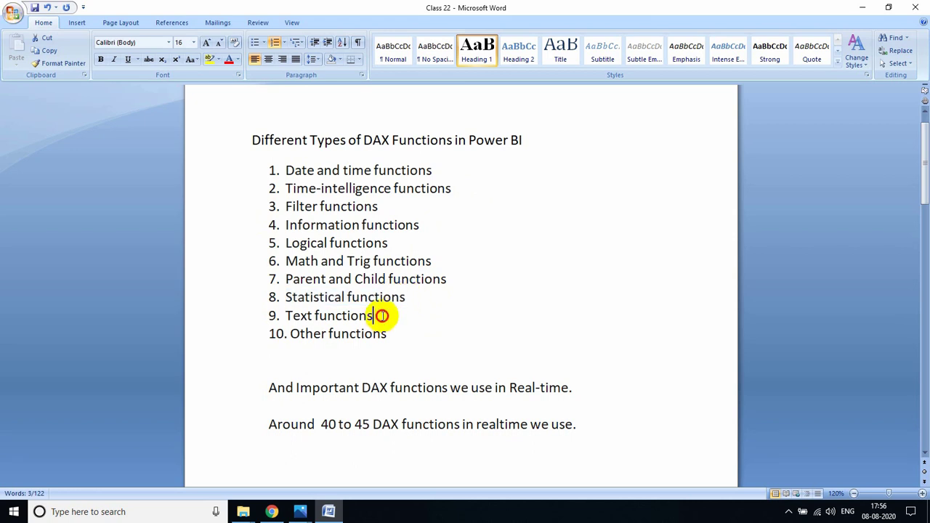
{"action": "double_click", "coordinate": [327, 315]}
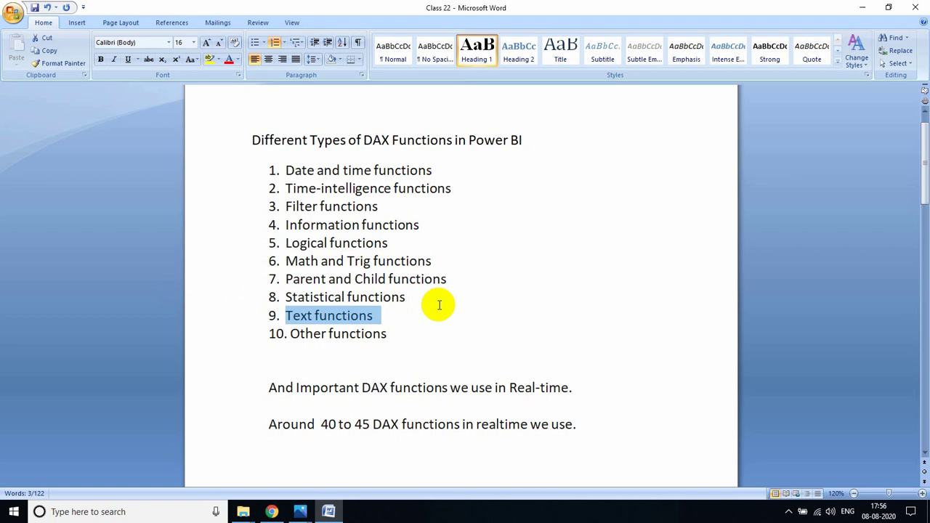
{"action": "mouse_move", "coordinate": [464, 298]}
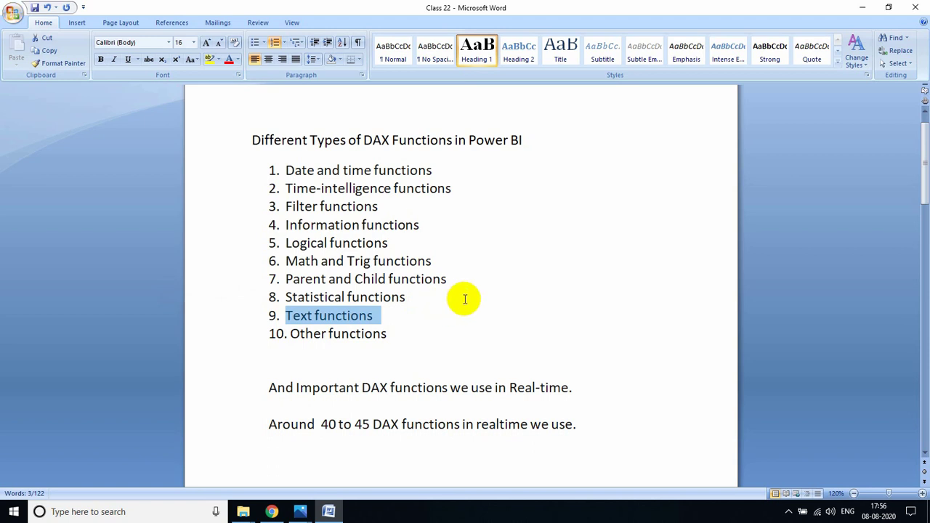
{"action": "mouse_move", "coordinate": [423, 305]}
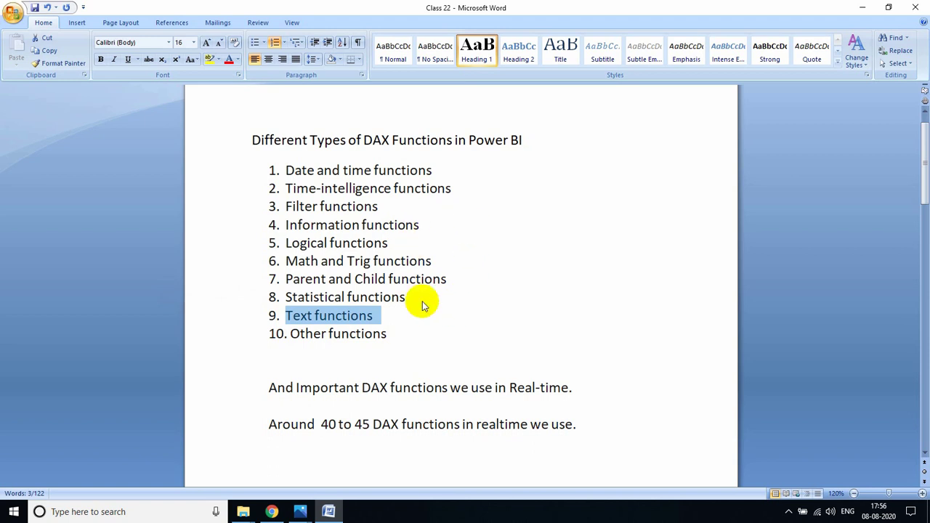
{"action": "mouse_move", "coordinate": [460, 272]}
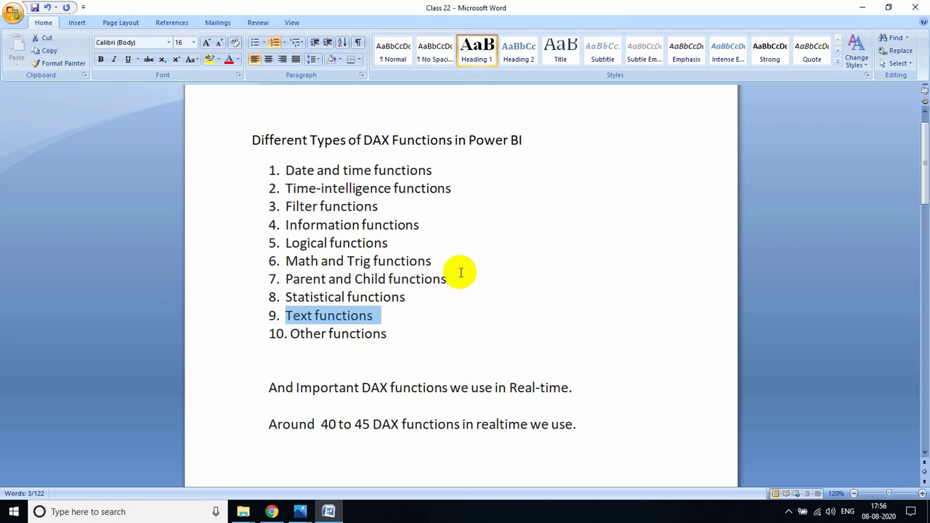
{"action": "mouse_move", "coordinate": [498, 320]}
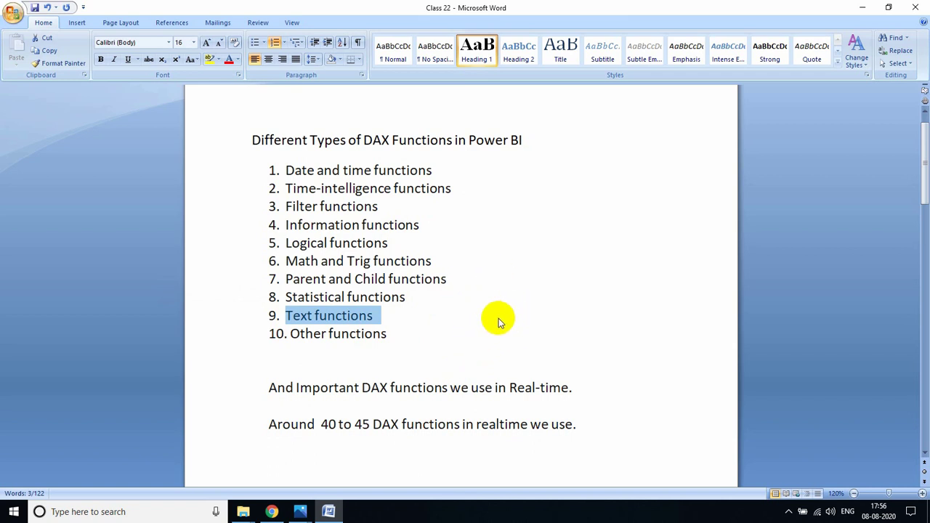
{"action": "mouse_move", "coordinate": [470, 200]}
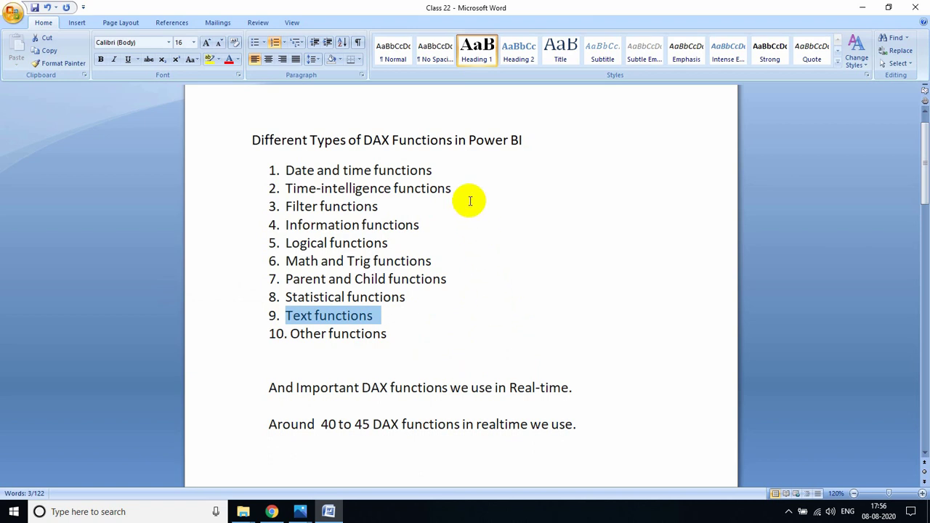
- Search Google for 'what is dax in power bi' and open the Microsoft Docs DAX Reference result
{"action": "left_click", "coordinate": [271, 511]}
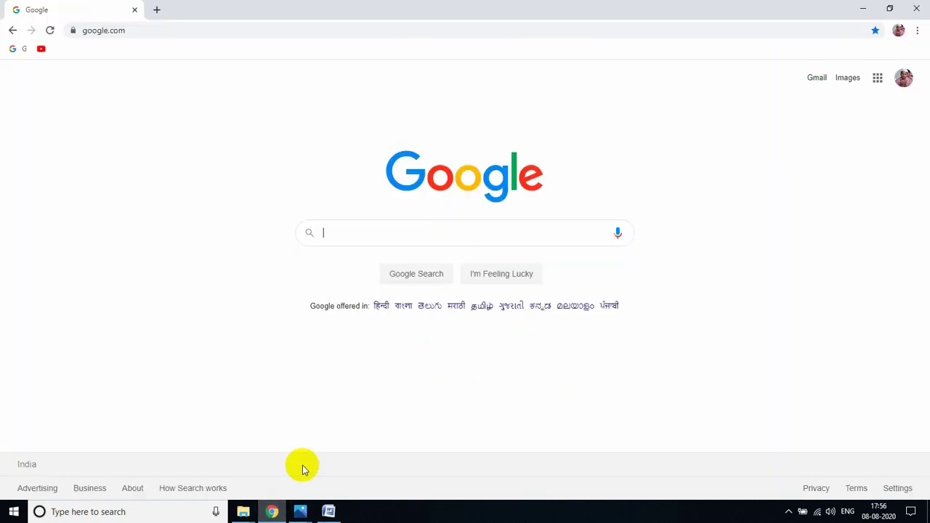
{"action": "mouse_move", "coordinate": [324, 404]}
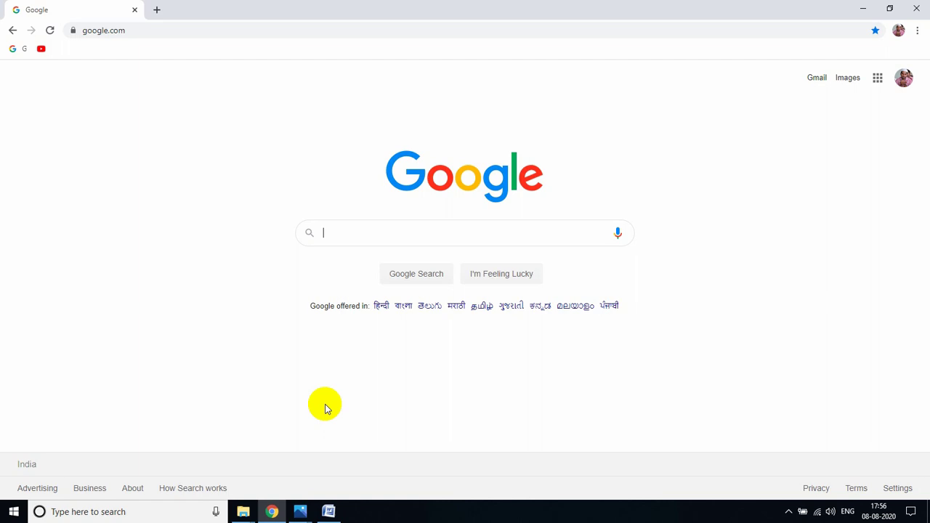
{"action": "type", "text": "what"}
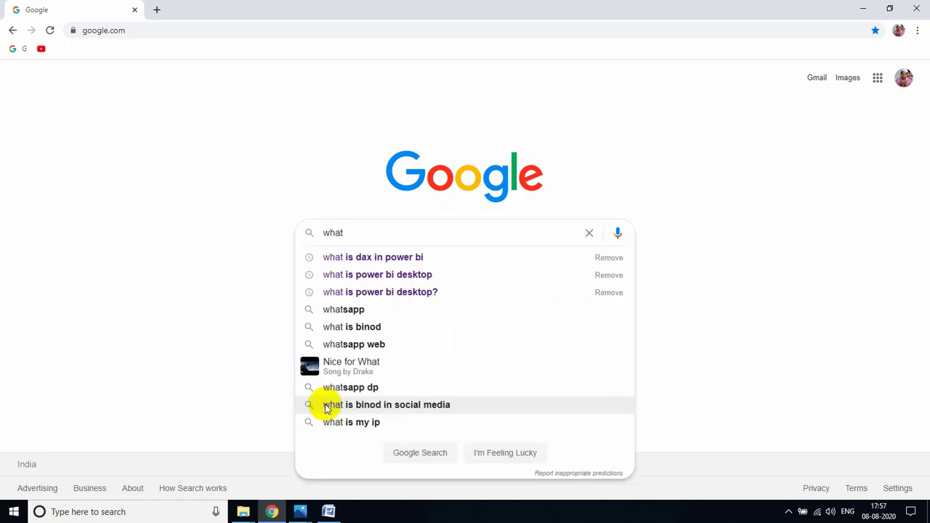
{"action": "left_click", "coordinate": [373, 256]}
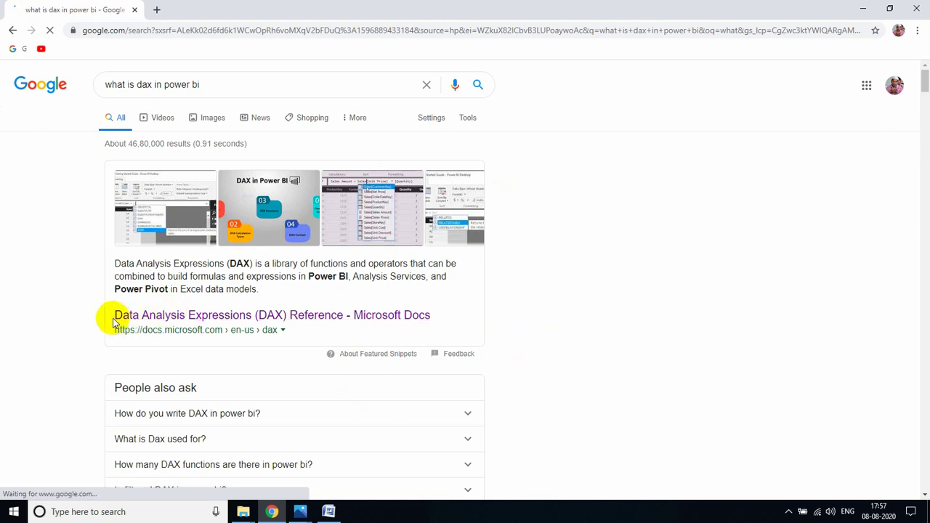
{"action": "left_click", "coordinate": [272, 314]}
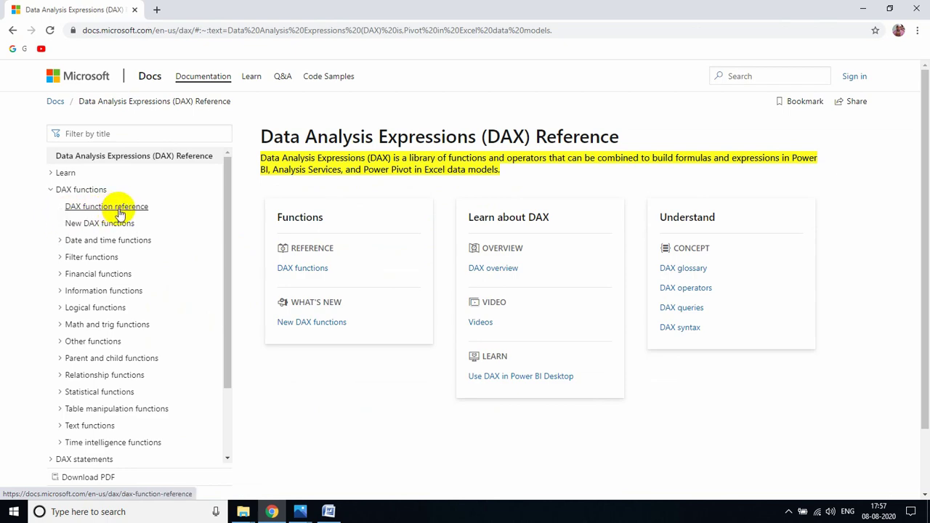
- Go to DAX function reference, then New DAX functions, and scroll to the New functions table
{"action": "left_click", "coordinate": [106, 206]}
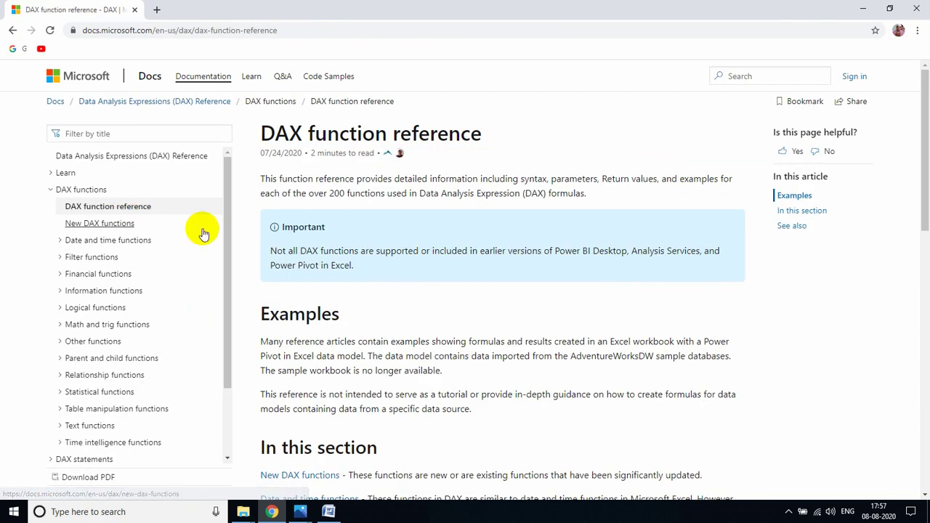
{"action": "left_click", "coordinate": [100, 223]}
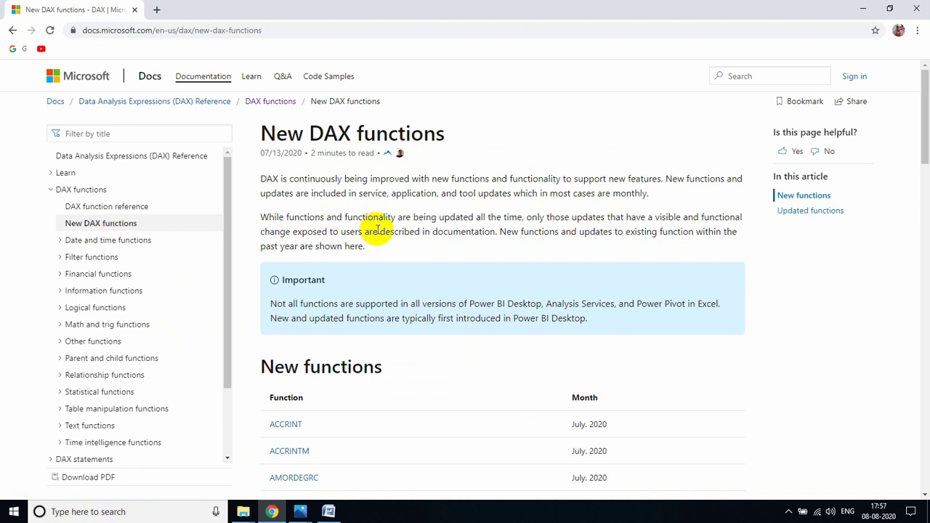
{"action": "scroll", "scroll_direction": "down", "scroll_amount": 3}
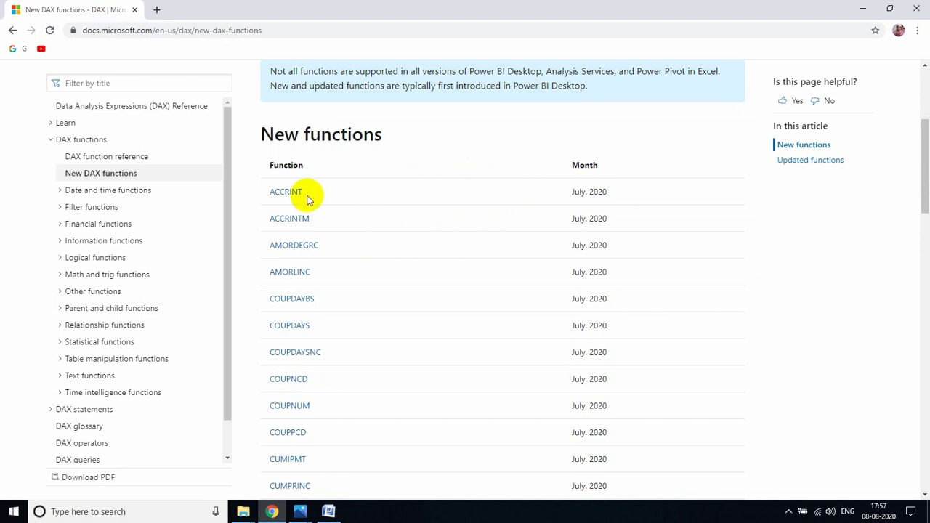
{"action": "mouse_move", "coordinate": [614, 185]}
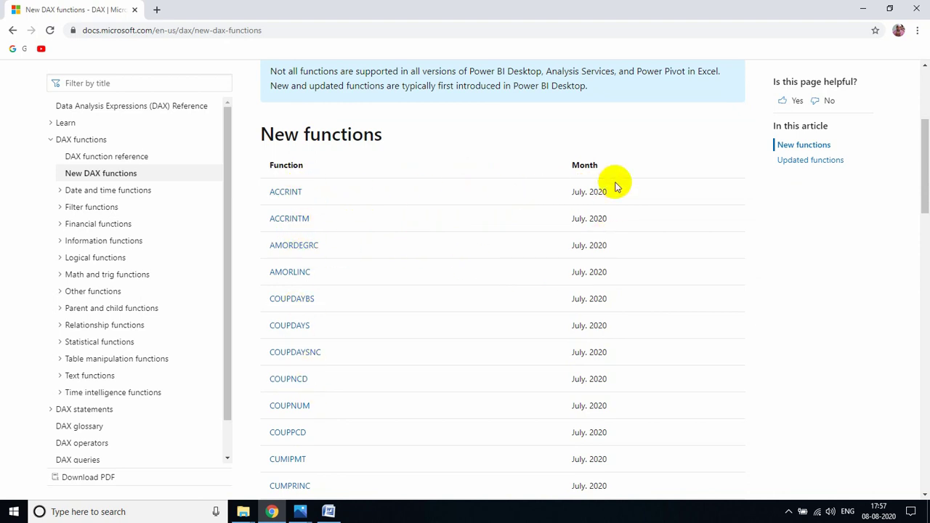
{"action": "mouse_move", "coordinate": [286, 191]}
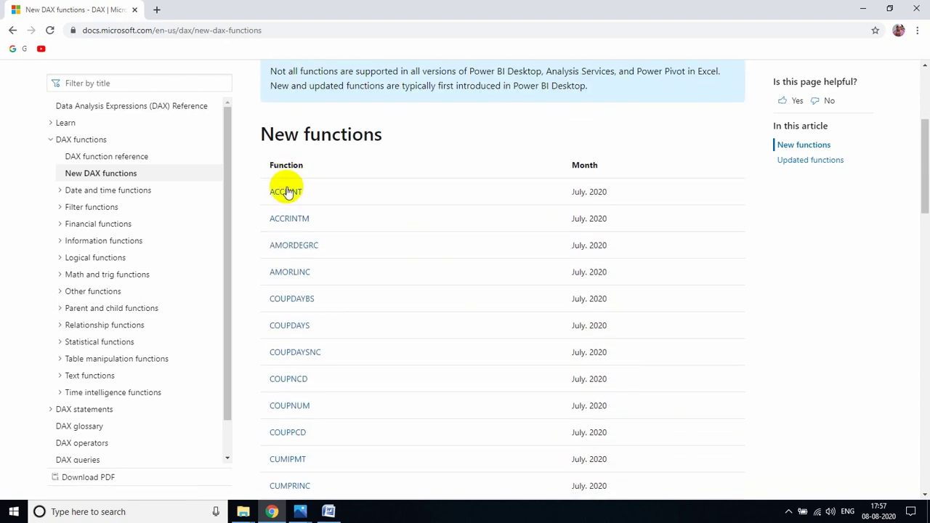
{"action": "left_click", "coordinate": [286, 191]}
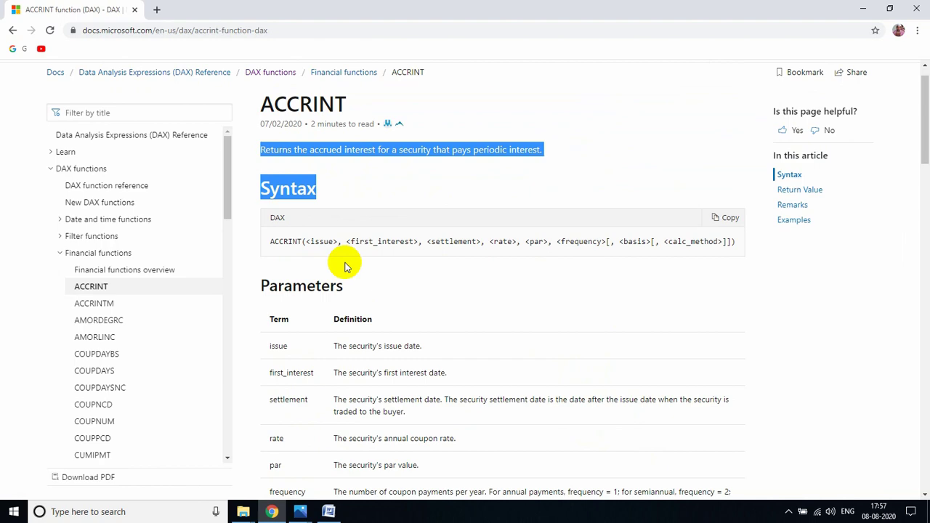
{"action": "scroll", "scroll_direction": "down", "scroll_amount": 3}
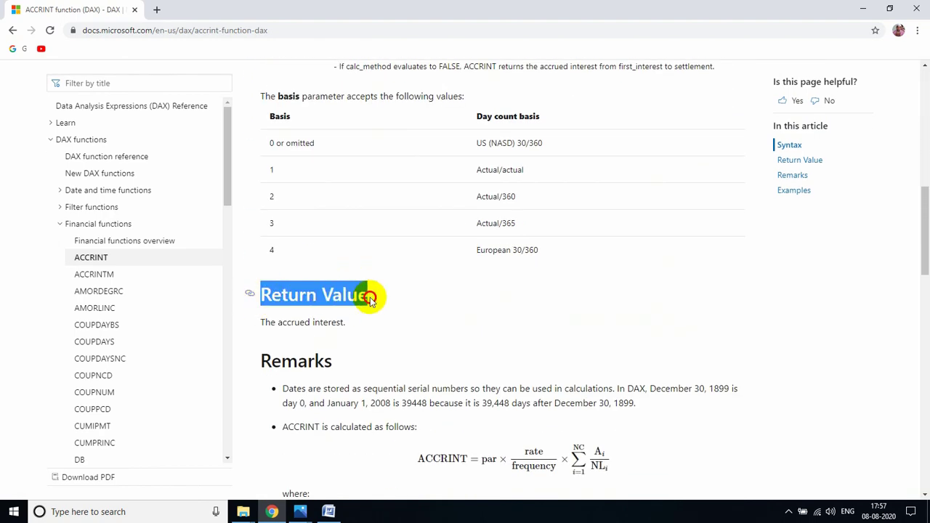
{"action": "scroll", "scroll_direction": "down", "scroll_amount": 3}
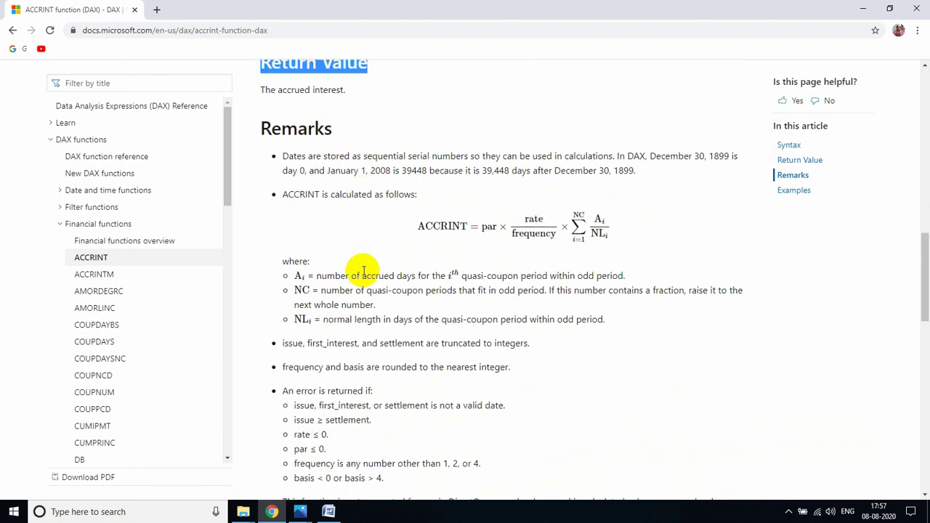
{"action": "scroll", "scroll_direction": "down", "scroll_amount": 3}
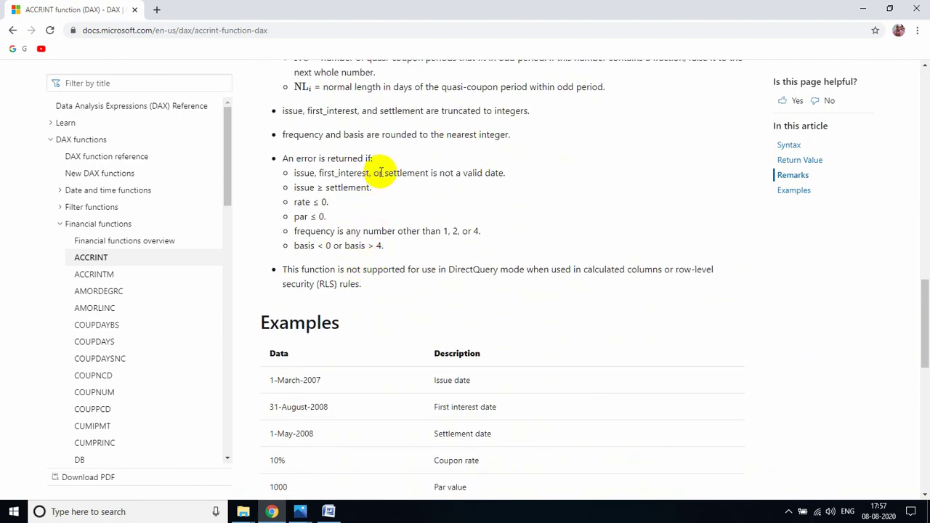
{"action": "scroll", "scroll_direction": "down", "scroll_amount": 3}
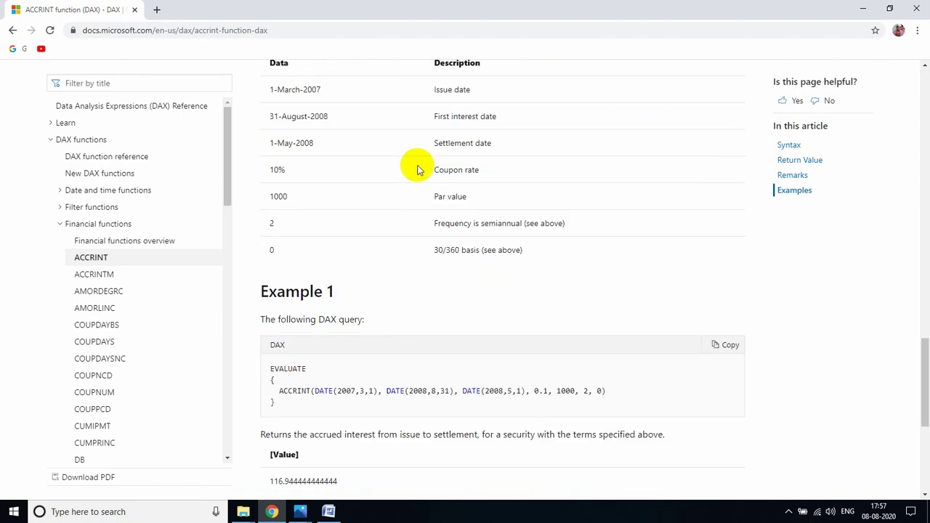
{"action": "scroll", "scroll_direction": "down", "scroll_amount": 3}
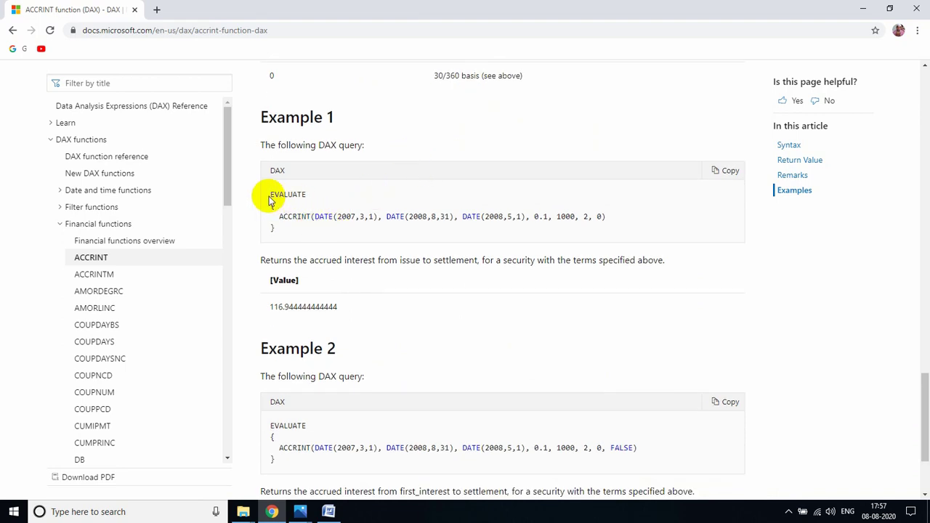
{"action": "left_click_drag", "start_coordinate": [270, 194], "coordinate": [607, 228]}
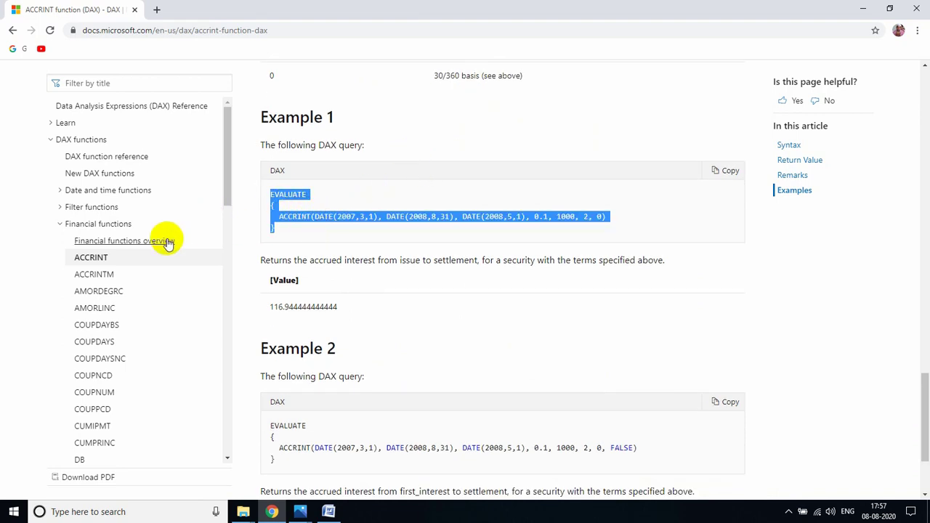
{"action": "scroll", "scroll_direction": "down", "scroll_amount": 3}
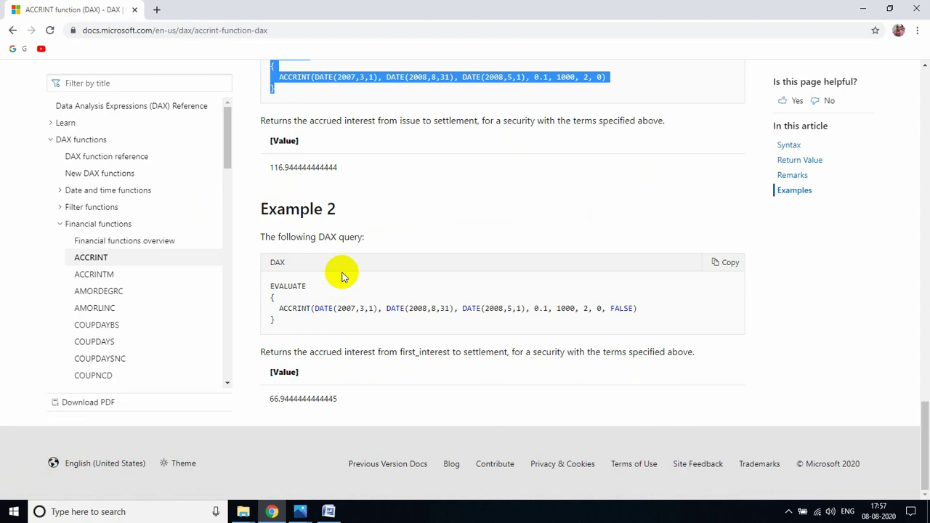
{"action": "scroll", "scroll_direction": "up", "scroll_amount": 3}
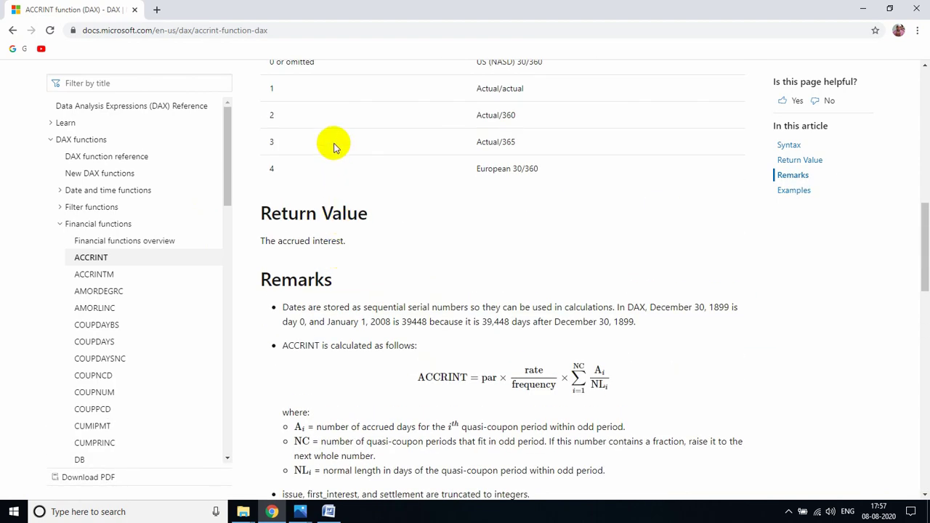
{"action": "scroll", "scroll_direction": "up", "scroll_amount": 3}
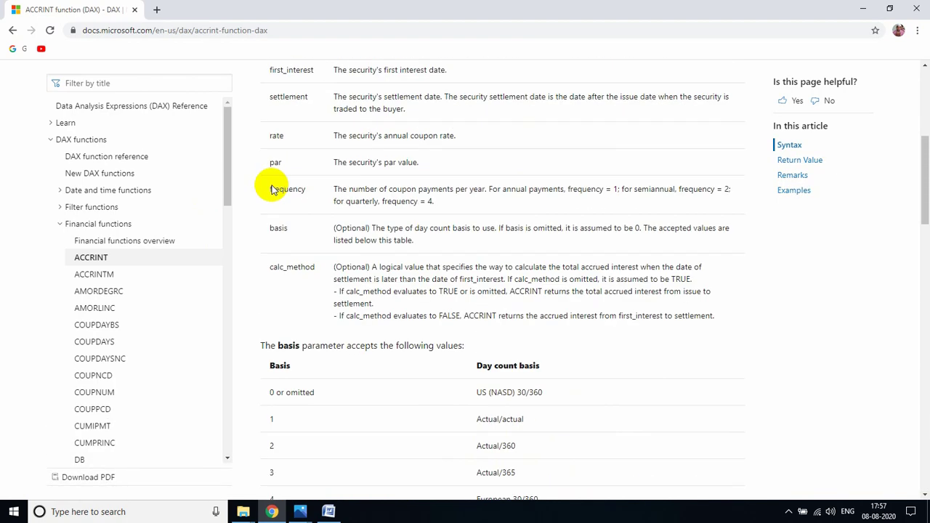
{"action": "scroll", "scroll_direction": "up", "scroll_amount": 3}
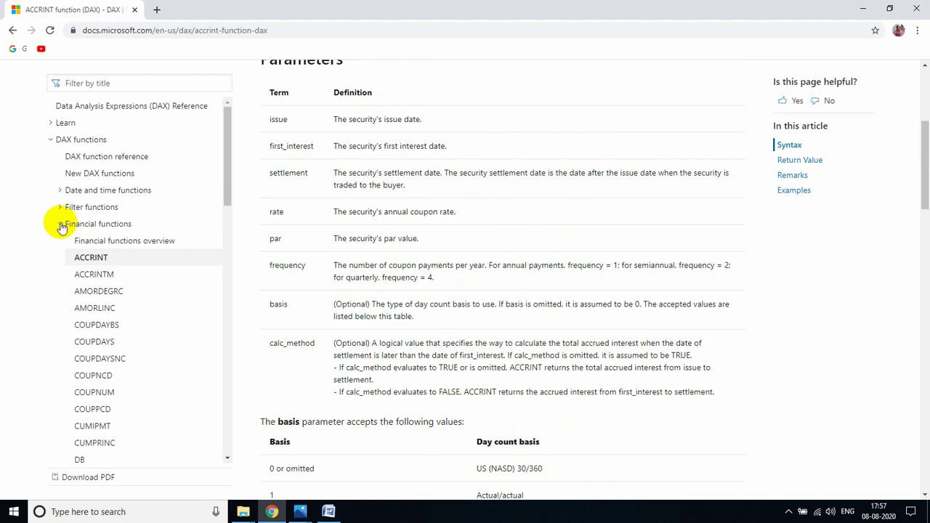
- Collapse Financial functions and expand Date and time functions, showing CALENDAR, DATE and DATEDIFF
{"action": "left_click", "coordinate": [61, 224]}
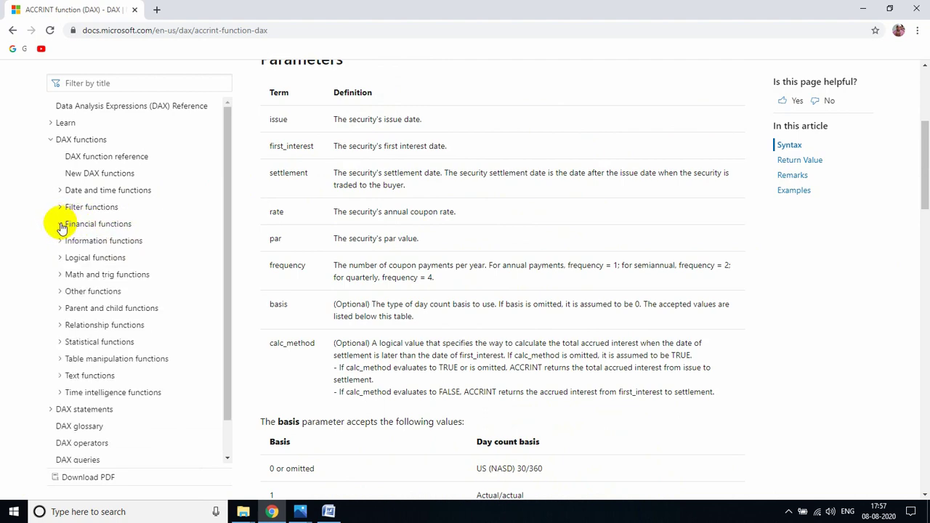
{"action": "scroll", "scroll_direction": "up", "scroll_amount": 3}
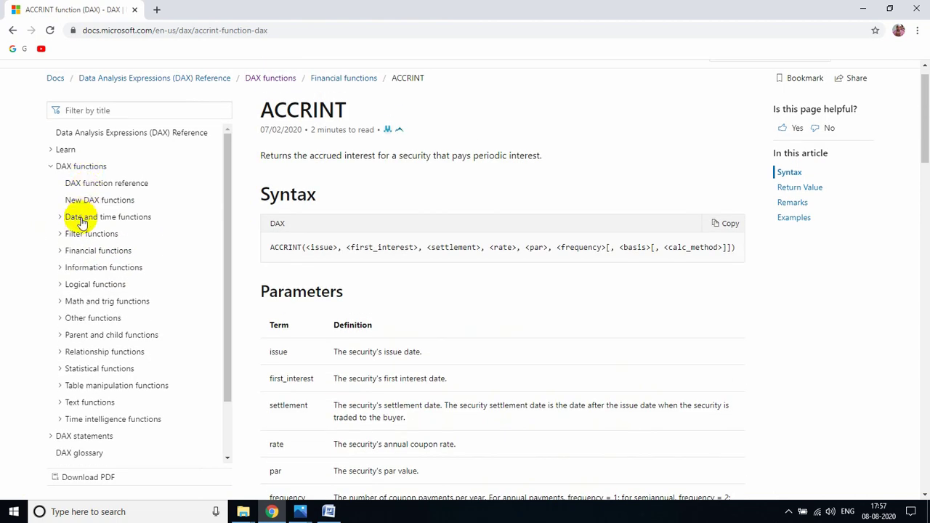
{"action": "left_click", "coordinate": [108, 217]}
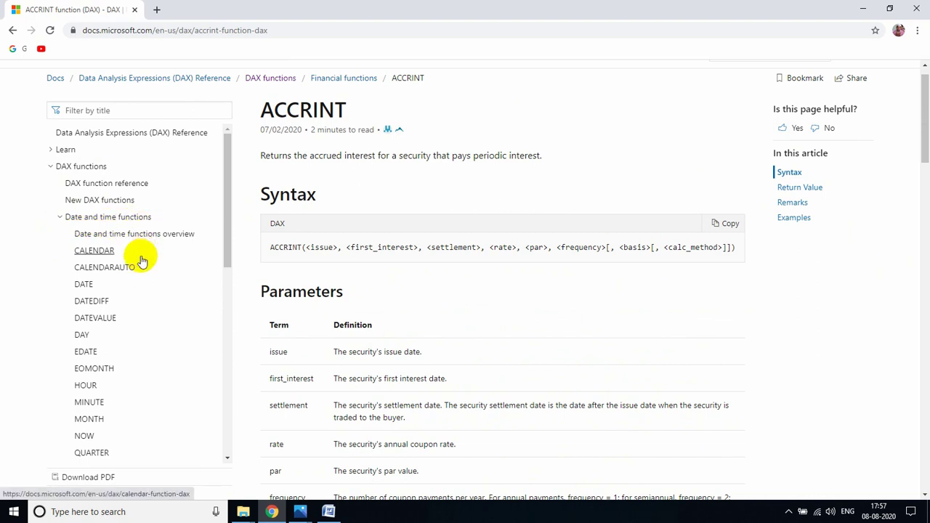
{"action": "mouse_move", "coordinate": [82, 252]}
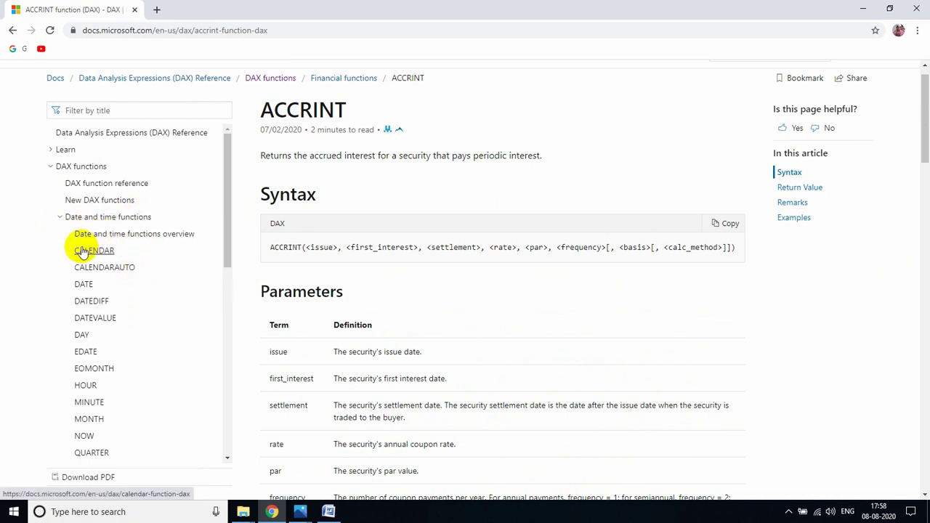
{"action": "mouse_move", "coordinate": [84, 283]}
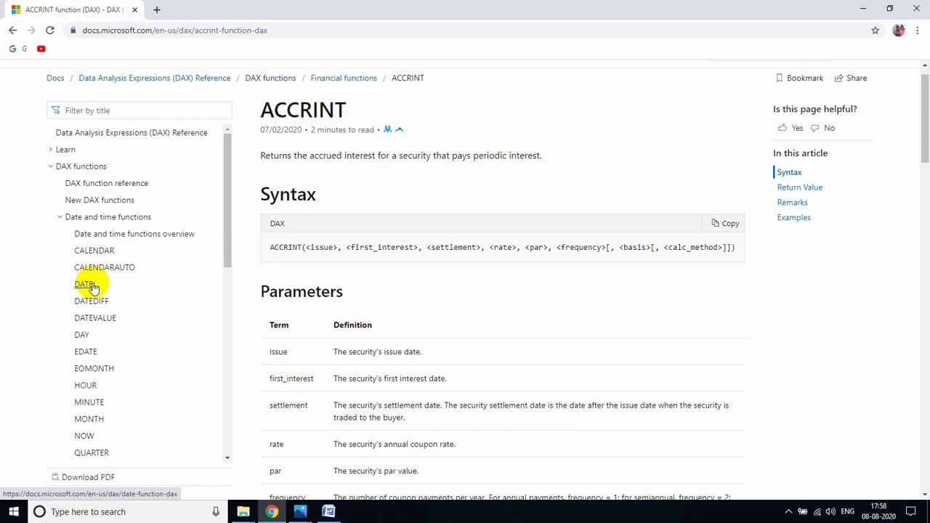
{"action": "mouse_move", "coordinate": [78, 301]}
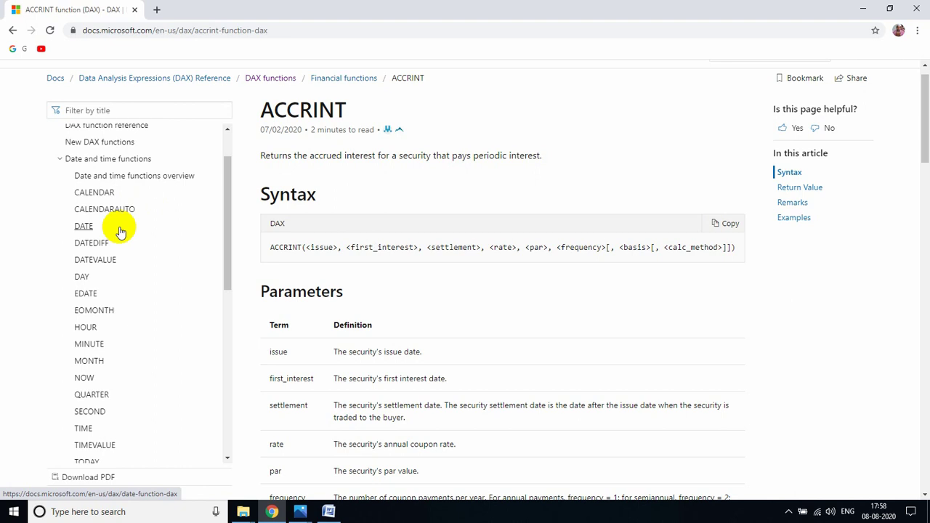
{"action": "mouse_move", "coordinate": [95, 191]}
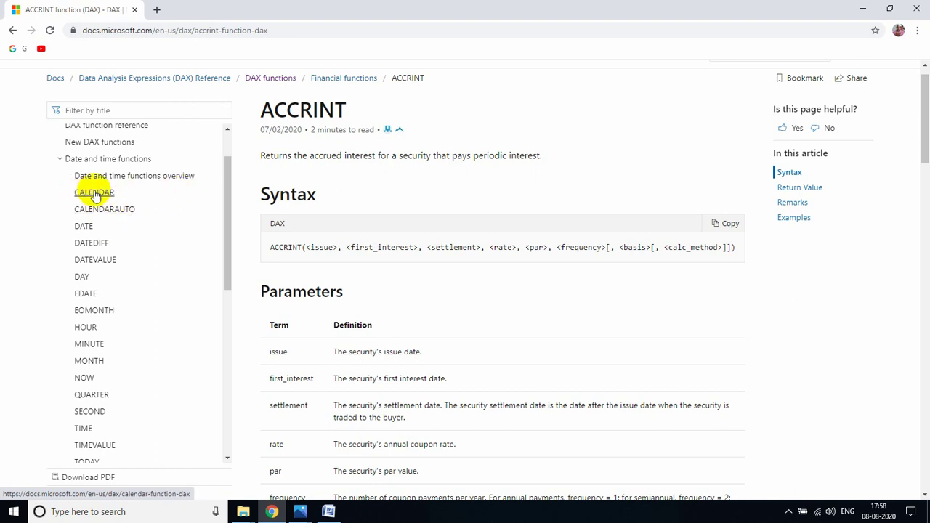
{"action": "mouse_move", "coordinate": [108, 232]}
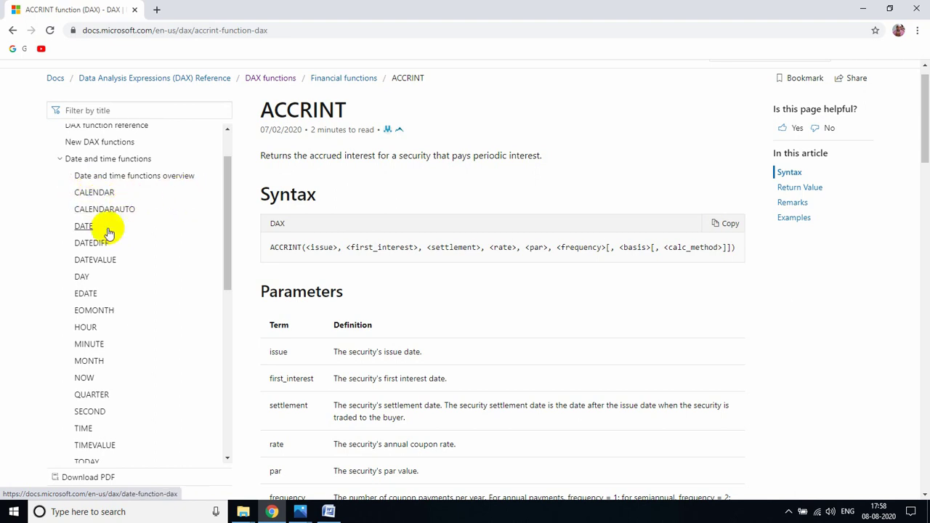
{"action": "mouse_move", "coordinate": [93, 242]}
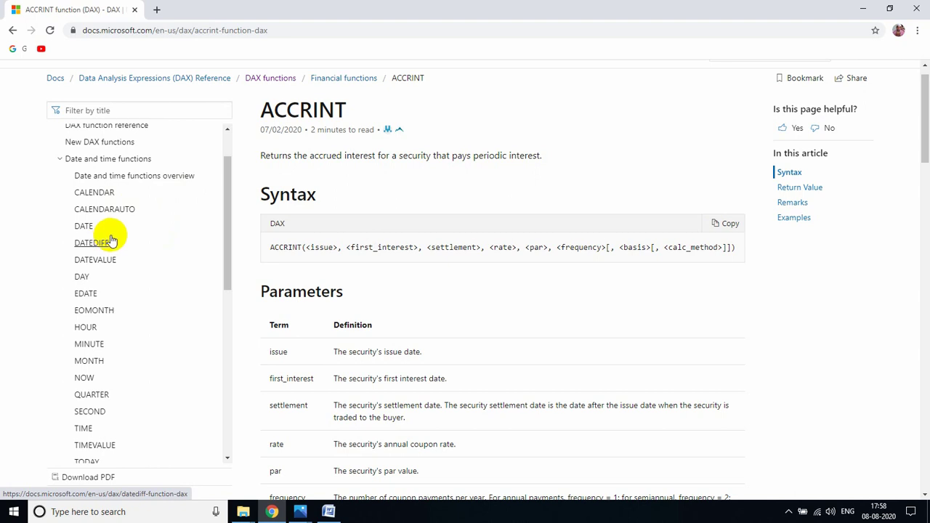
{"action": "scroll", "scroll_direction": "up", "scroll_amount": 3}
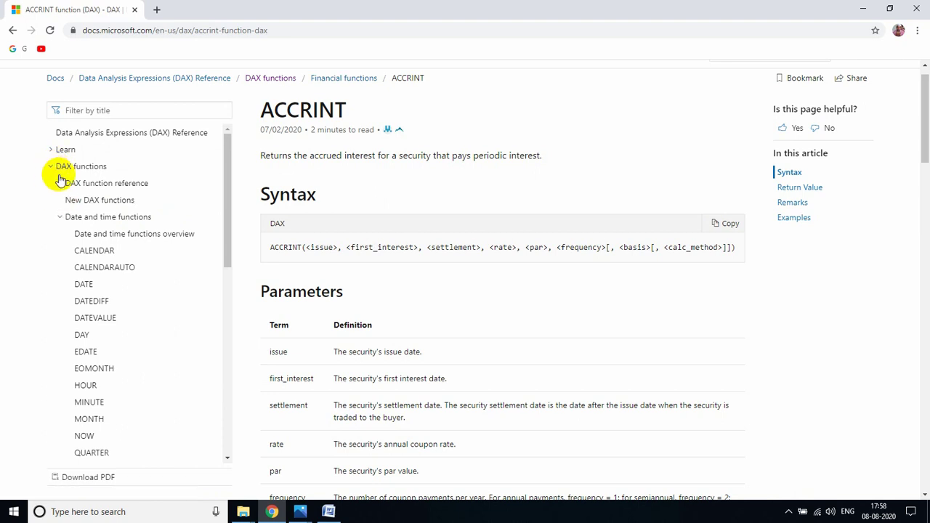
- Collapse Date and time functions, browse the Filter functions entries, then collapse Filter functions
{"action": "left_click", "coordinate": [108, 216]}
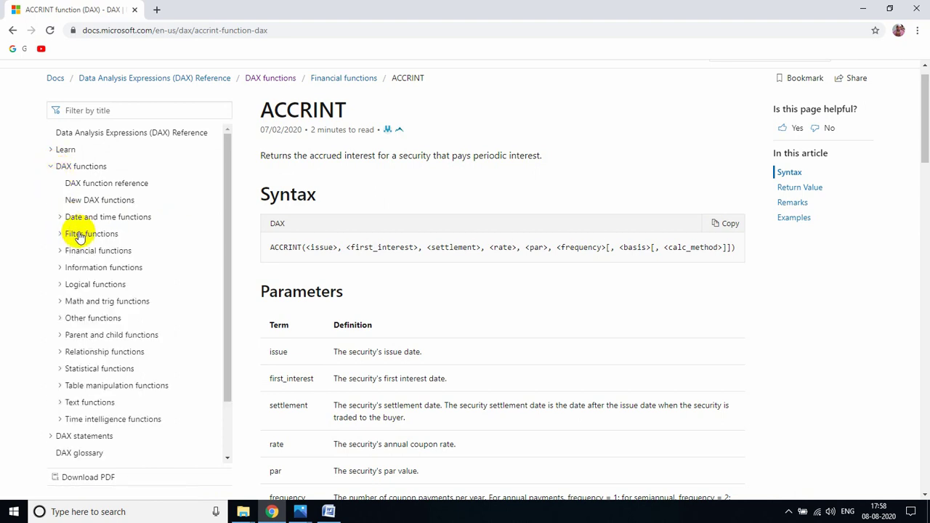
{"action": "left_click", "coordinate": [91, 233]}
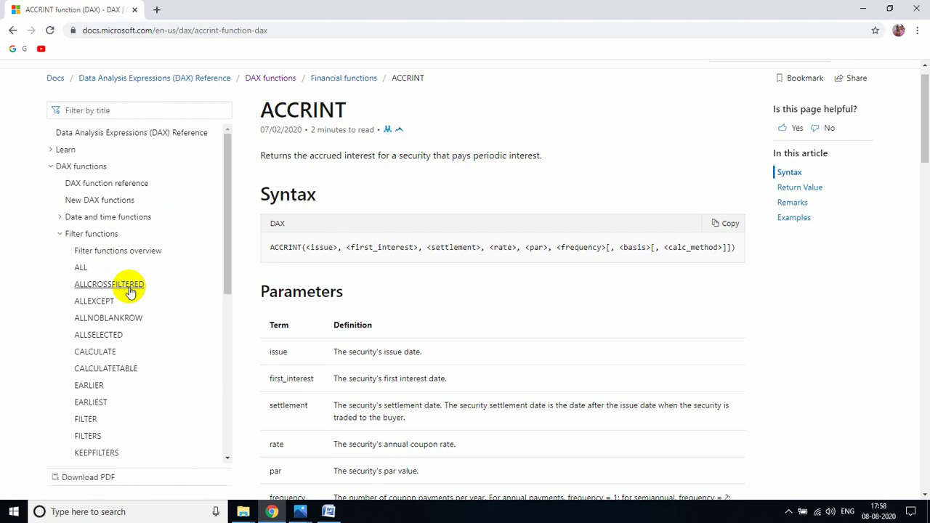
{"action": "mouse_move", "coordinate": [80, 267]}
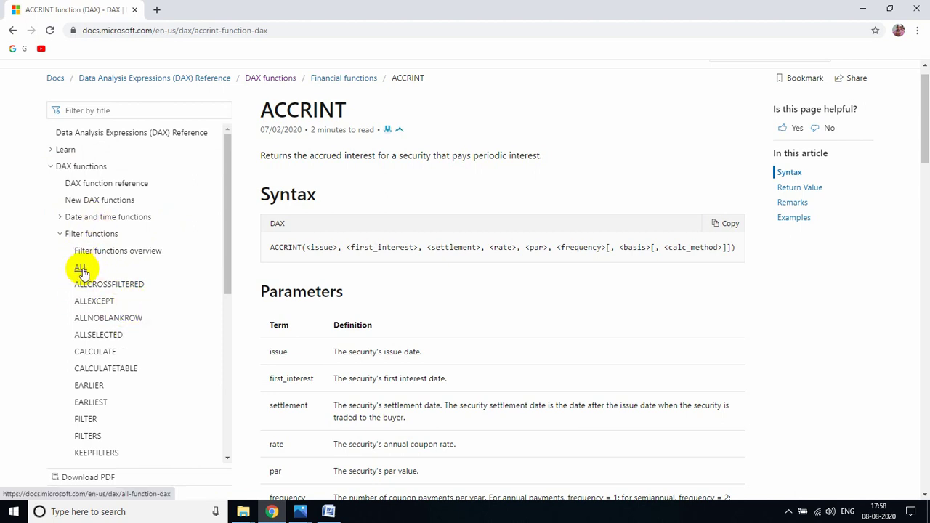
{"action": "mouse_move", "coordinate": [107, 317]}
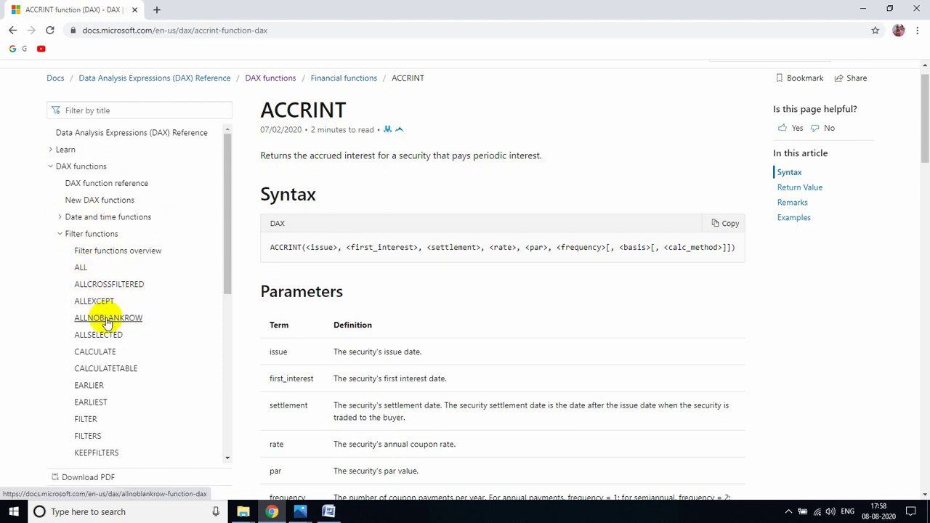
{"action": "mouse_move", "coordinate": [80, 268]}
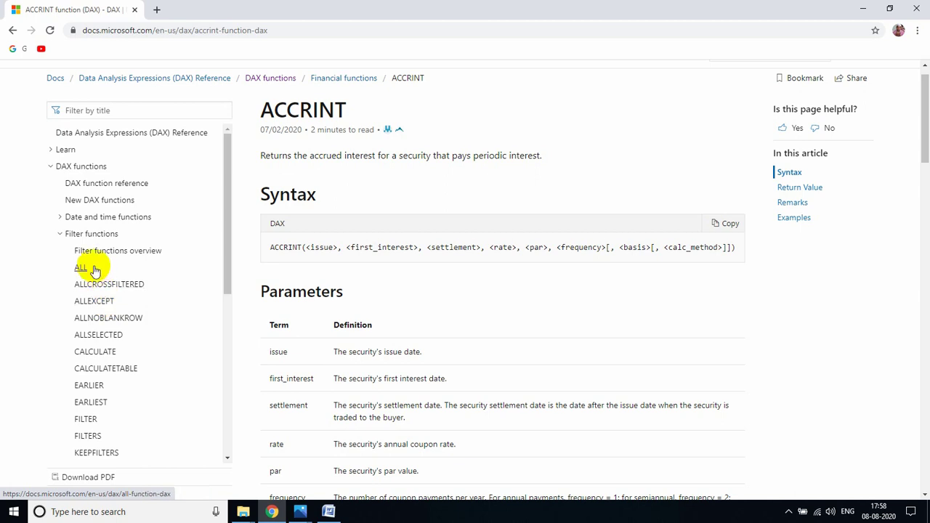
{"action": "scroll", "scroll_direction": "down", "scroll_amount": 3}
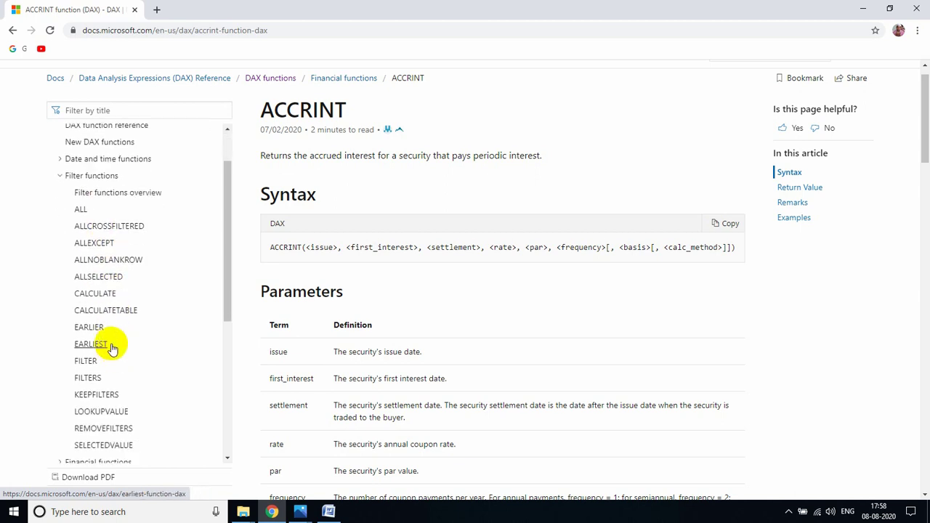
{"action": "mouse_move", "coordinate": [86, 361]}
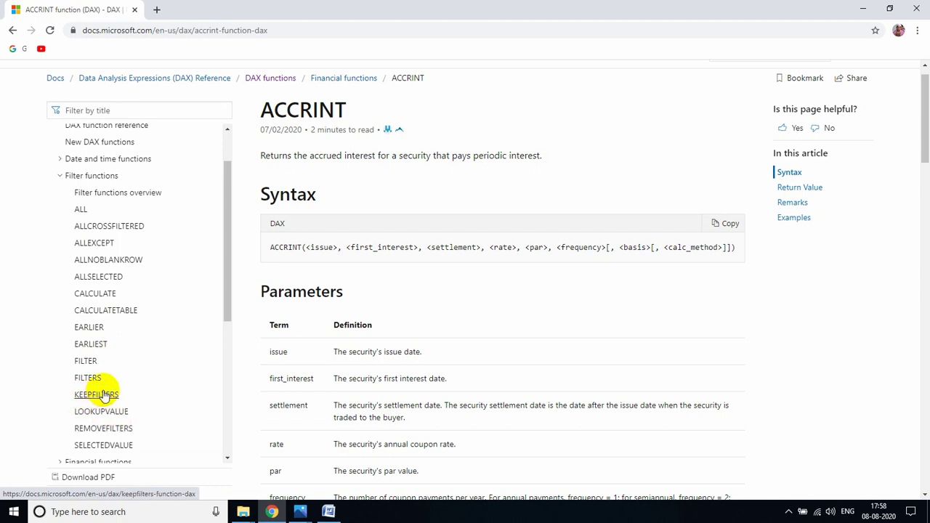
{"action": "scroll", "scroll_direction": "up", "scroll_amount": 3}
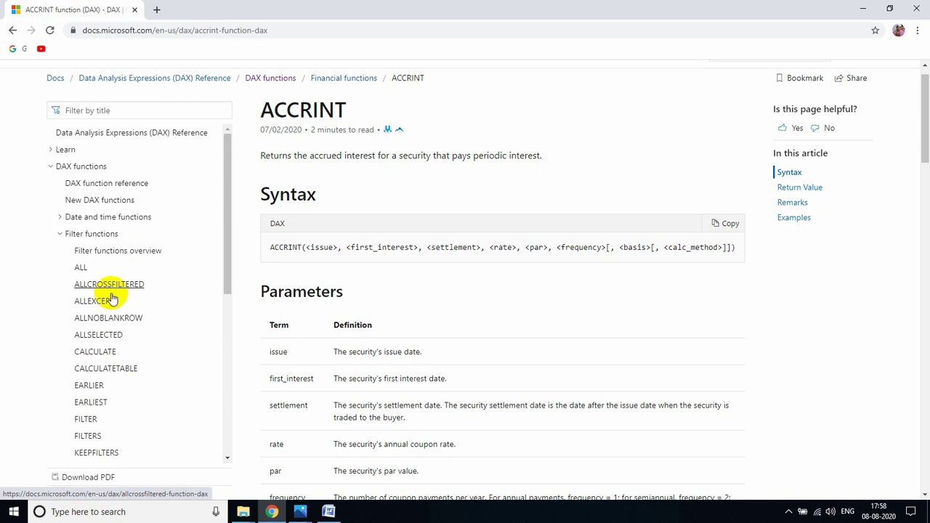
{"action": "scroll", "scroll_direction": "down", "scroll_amount": 3}
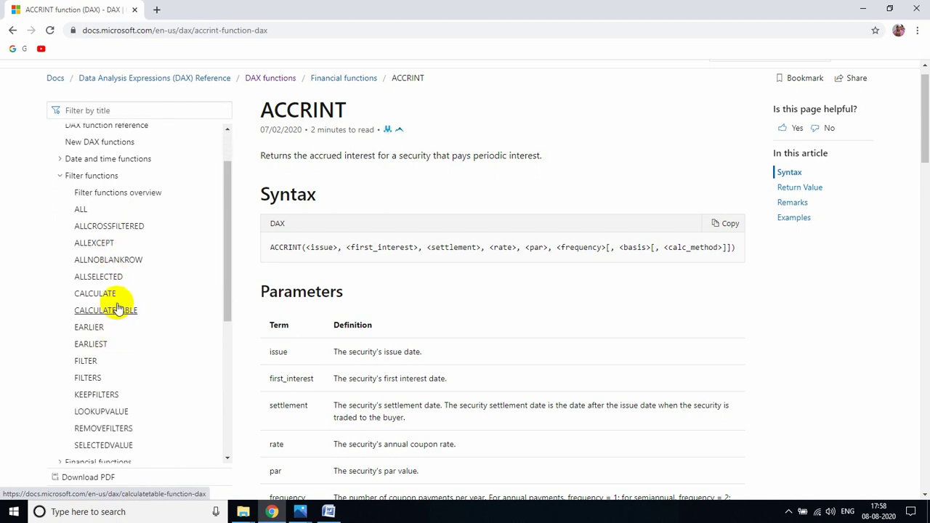
{"action": "mouse_move", "coordinate": [91, 344]}
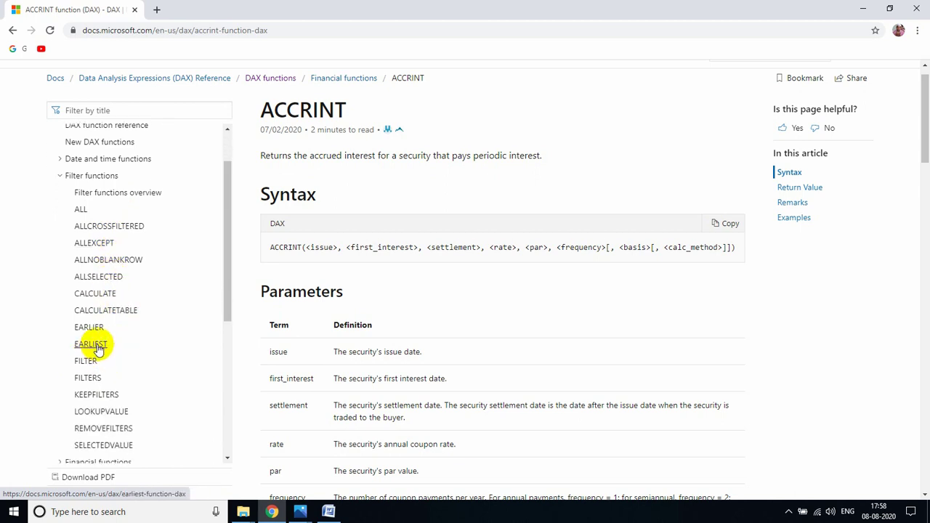
{"action": "mouse_move", "coordinate": [122, 210]}
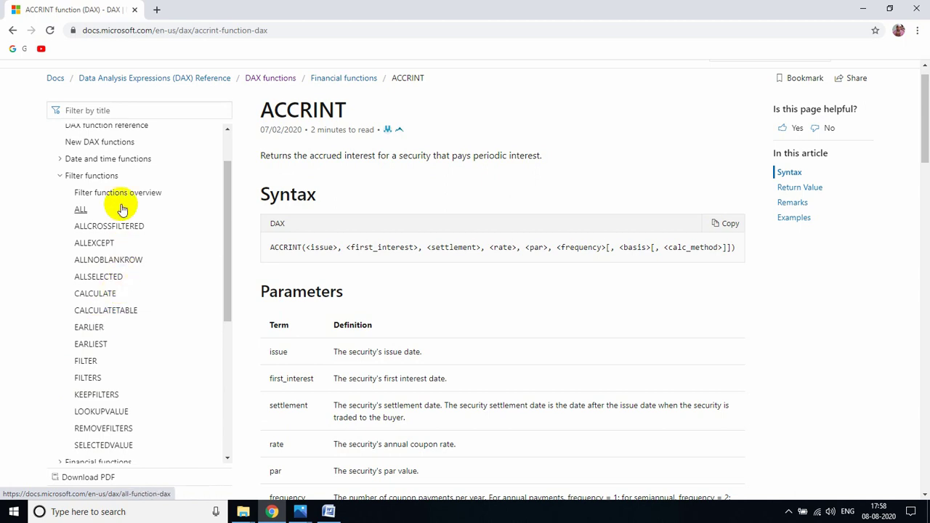
{"action": "mouse_move", "coordinate": [25, 334]}
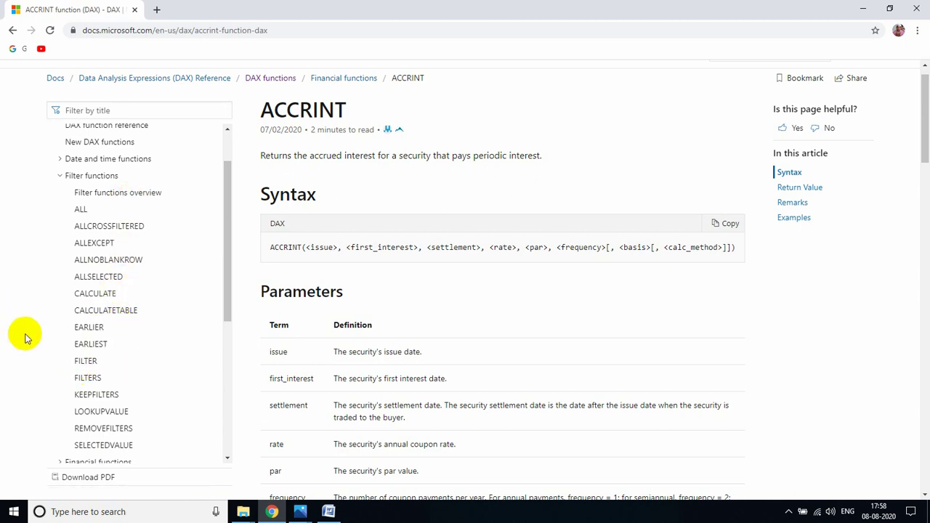
{"action": "left_click", "coordinate": [60, 175]}
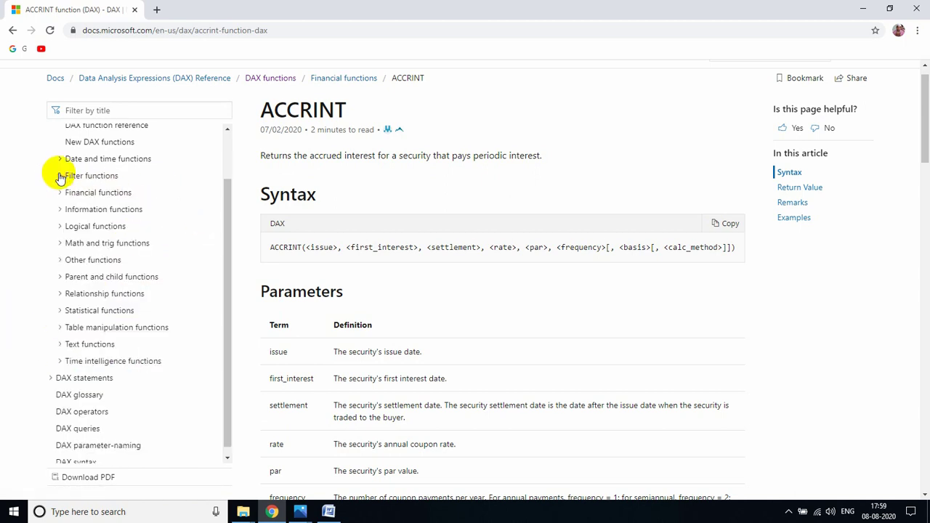
{"action": "mouse_move", "coordinate": [61, 192]}
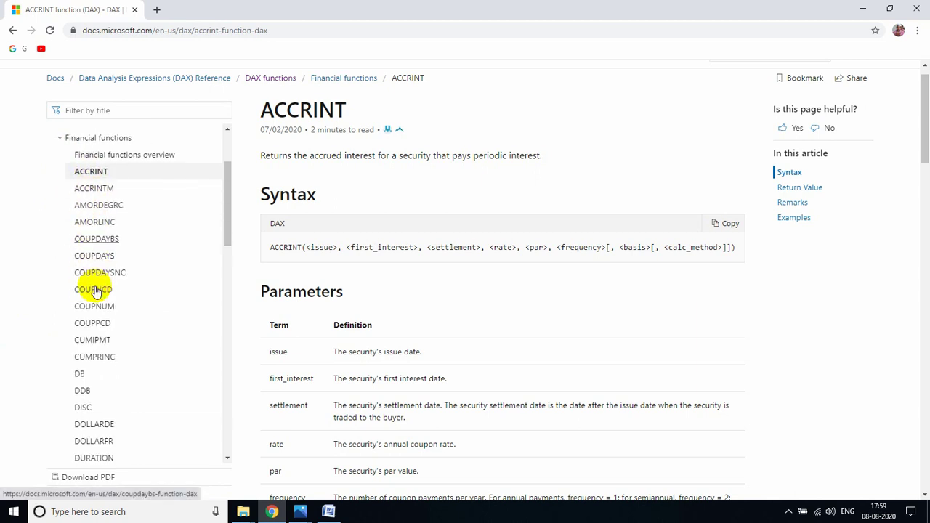
- Scroll through every Financial functions entry, then collapse the Financial functions group
{"action": "scroll", "scroll_direction": "down", "scroll_amount": 3}
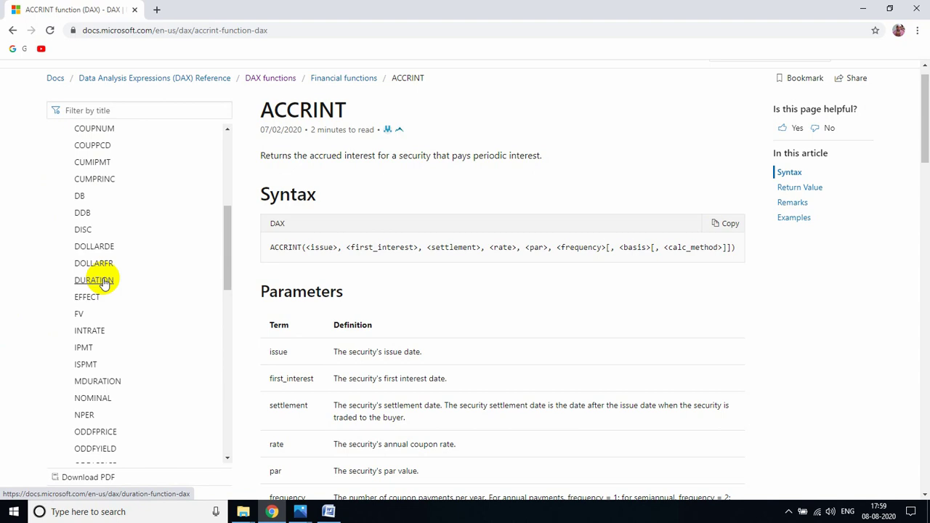
{"action": "scroll", "scroll_direction": "down", "scroll_amount": 3}
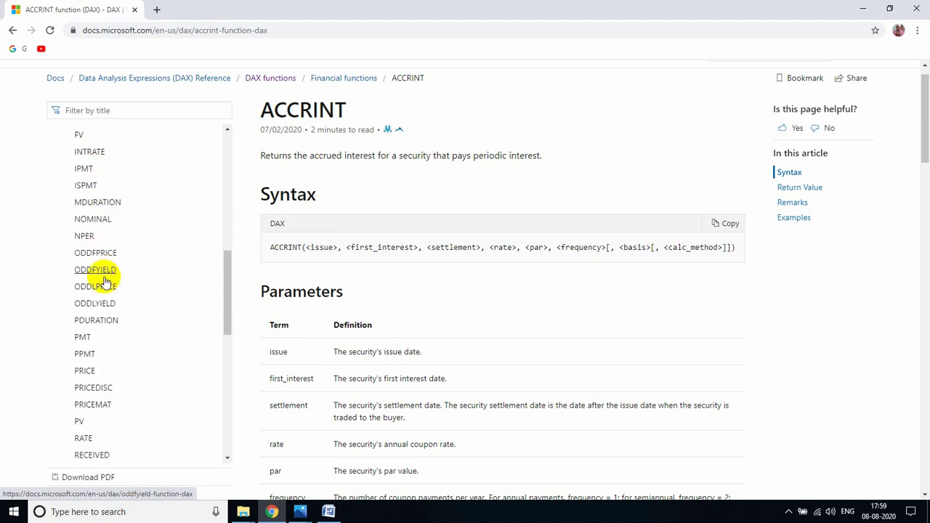
{"action": "scroll", "scroll_direction": "down", "scroll_amount": 3}
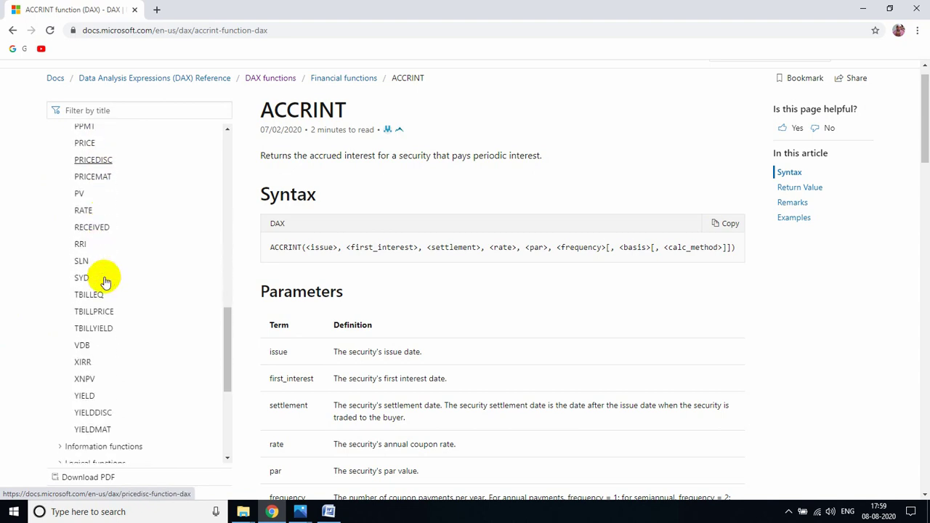
{"action": "scroll", "scroll_direction": "down", "scroll_amount": 3}
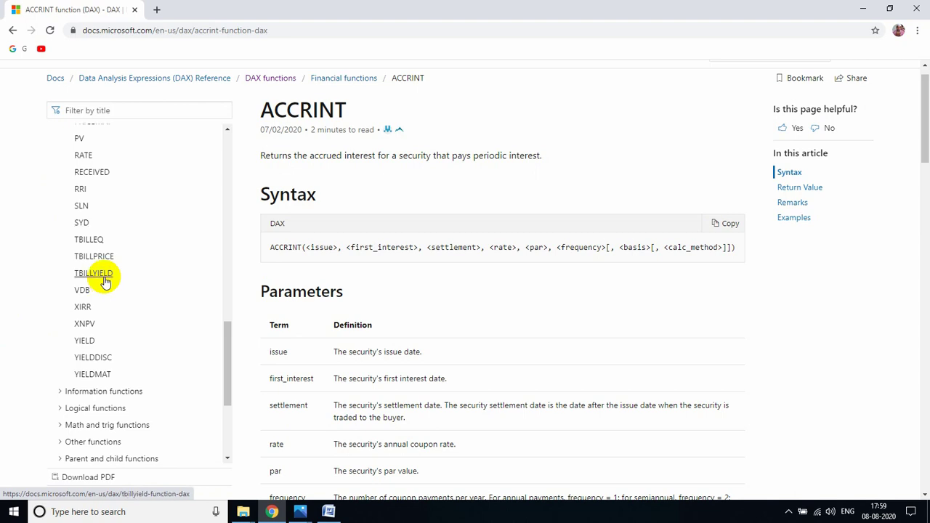
{"action": "scroll", "scroll_direction": "up", "scroll_amount": 3}
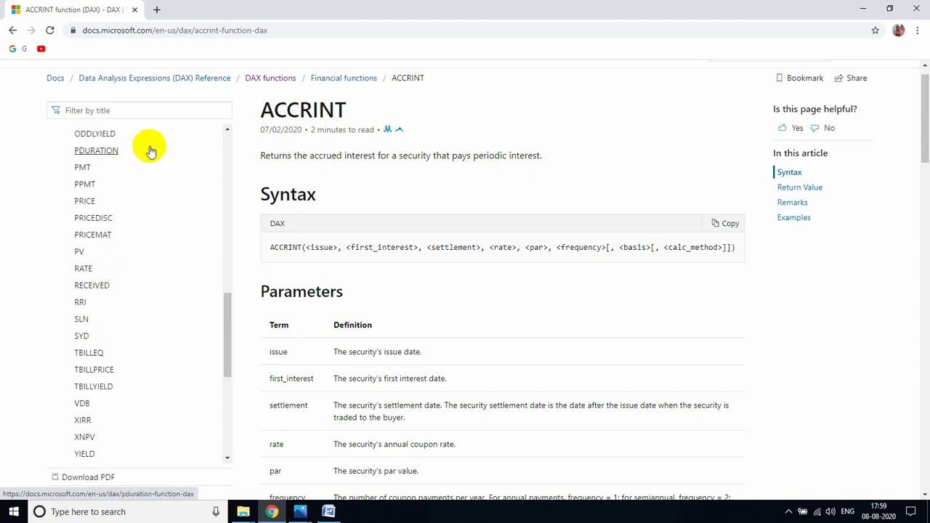
{"action": "mouse_move", "coordinate": [172, 247]}
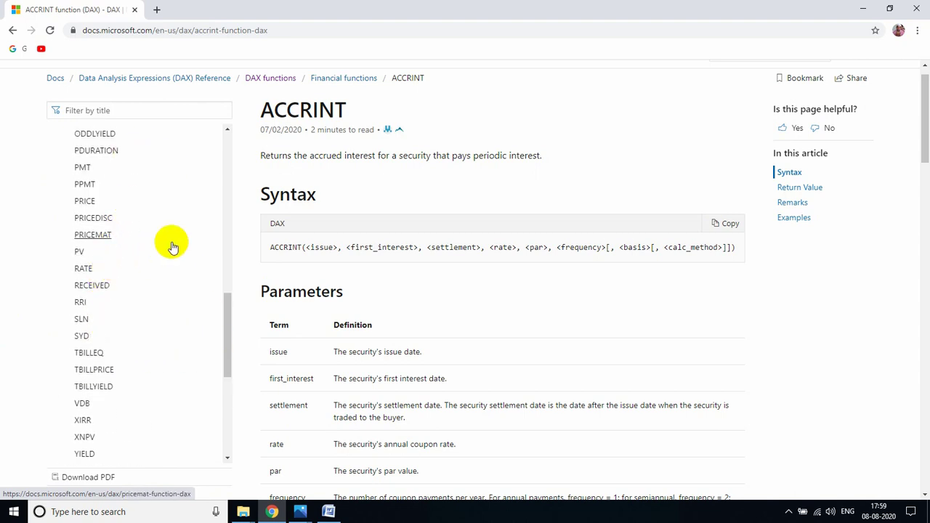
{"action": "scroll", "scroll_direction": "up", "scroll_amount": 3}
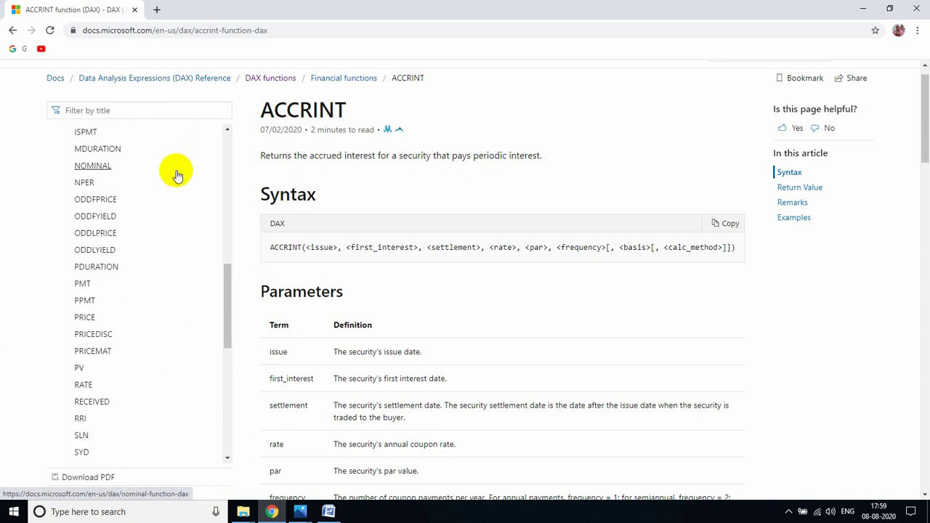
{"action": "scroll", "scroll_direction": "up", "scroll_amount": 3}
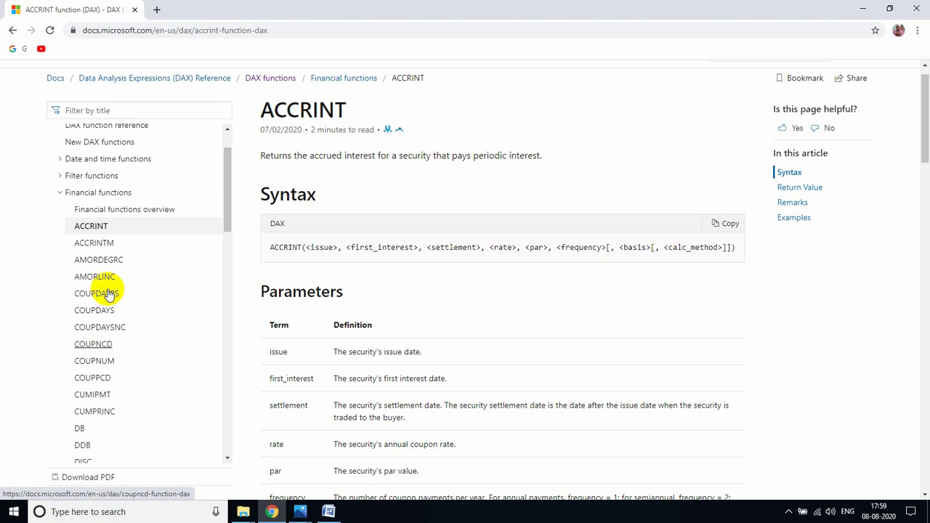
{"action": "mouse_move", "coordinate": [64, 191]}
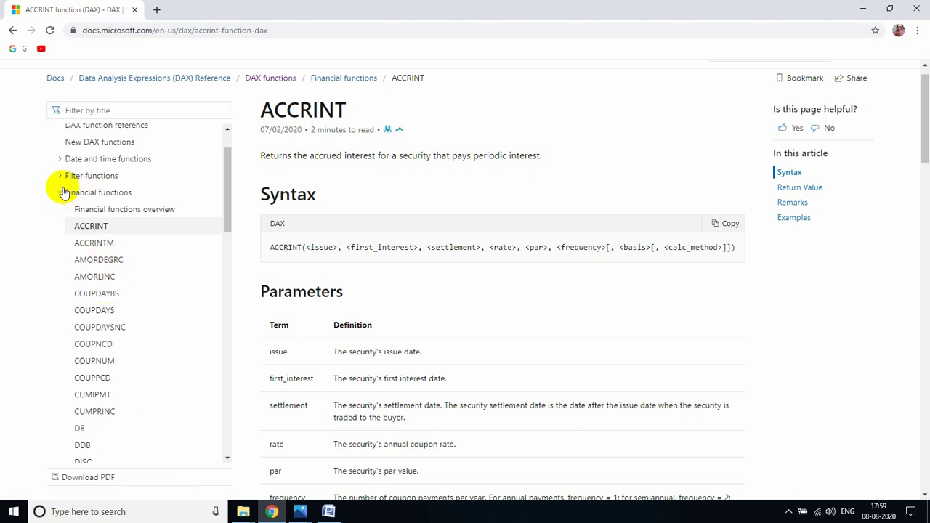
{"action": "left_click", "coordinate": [59, 192]}
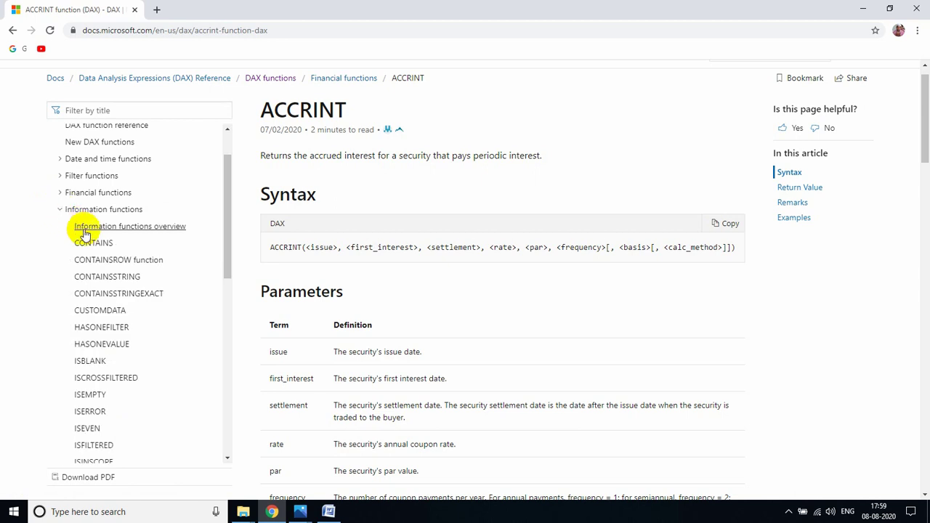
{"action": "mouse_move", "coordinate": [106, 276]}
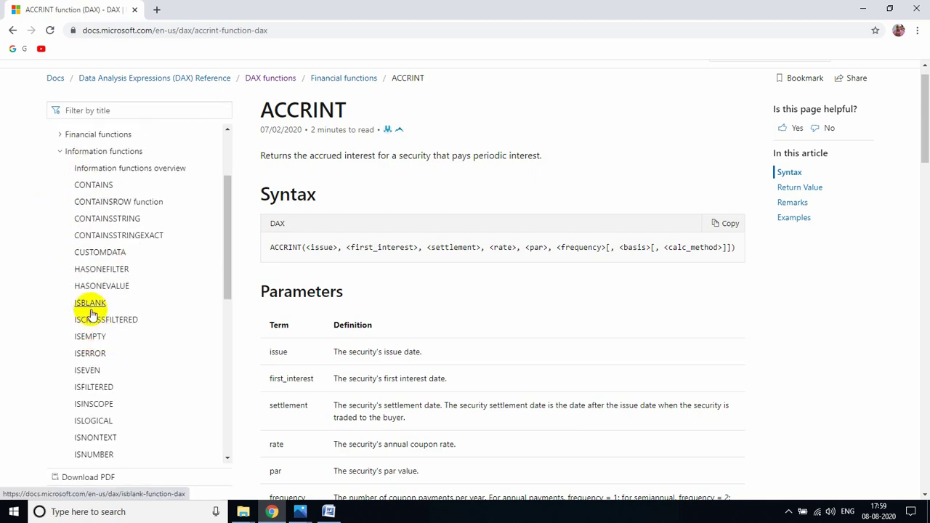
{"action": "mouse_move", "coordinate": [101, 269]}
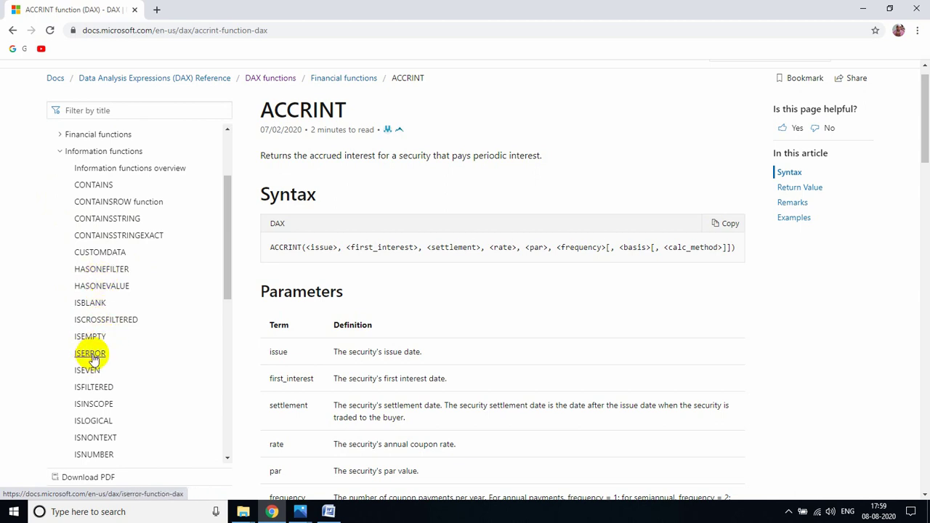
{"action": "mouse_move", "coordinate": [94, 386]}
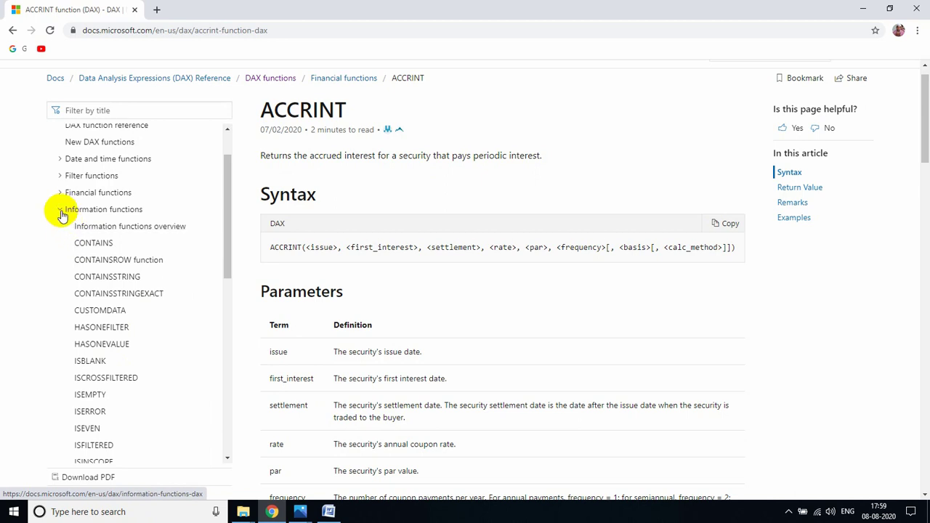
- Collapse the Information functions group in the sidebar
{"action": "left_click", "coordinate": [94, 226]}
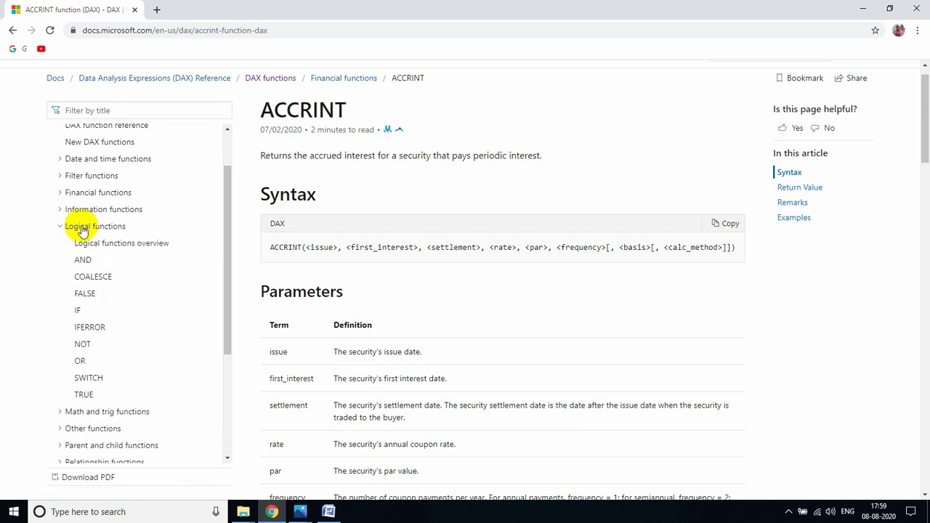
{"action": "mouse_move", "coordinate": [93, 276]}
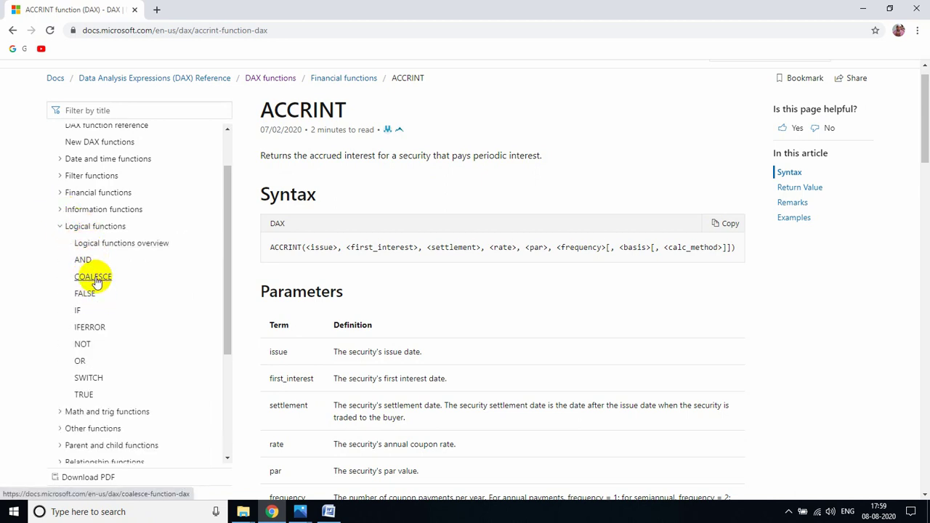
{"action": "mouse_move", "coordinate": [101, 280]}
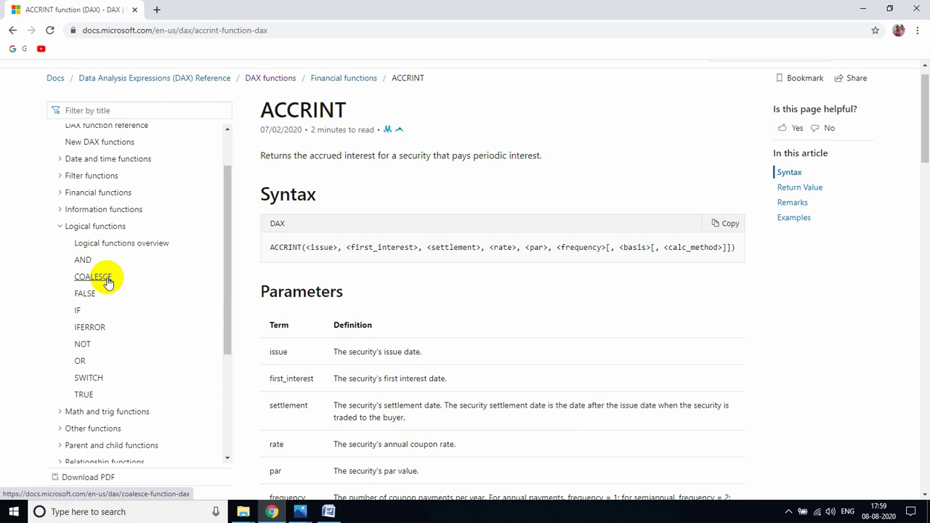
{"action": "mouse_move", "coordinate": [85, 293]}
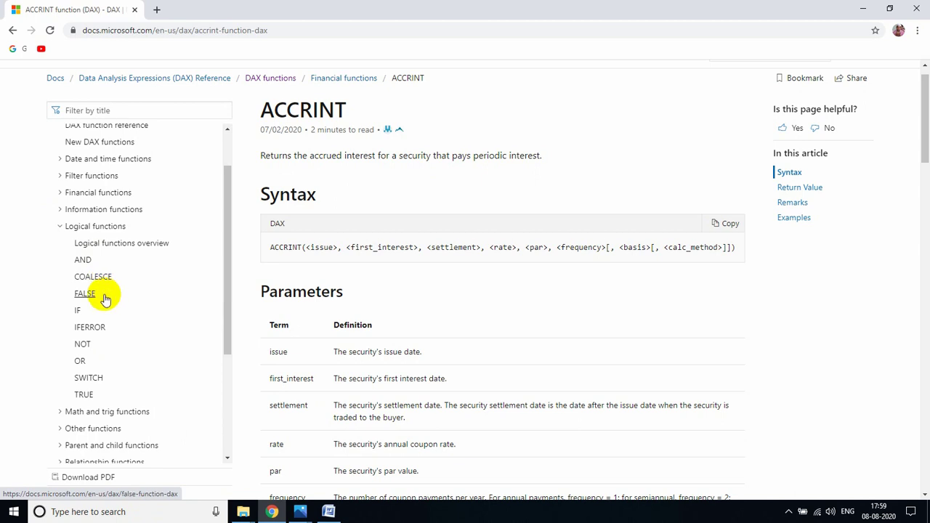
{"action": "mouse_move", "coordinate": [105, 327]}
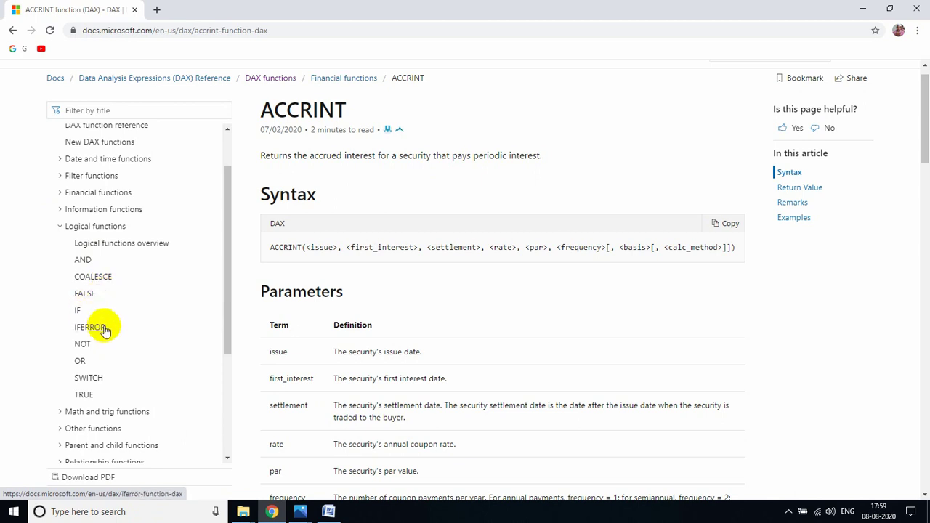
{"action": "mouse_move", "coordinate": [77, 311]}
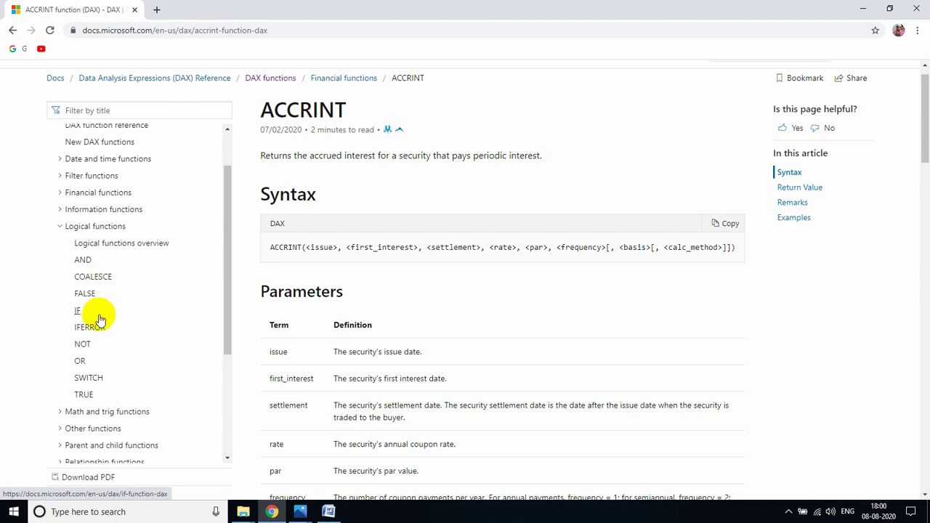
{"action": "mouse_move", "coordinate": [101, 377]}
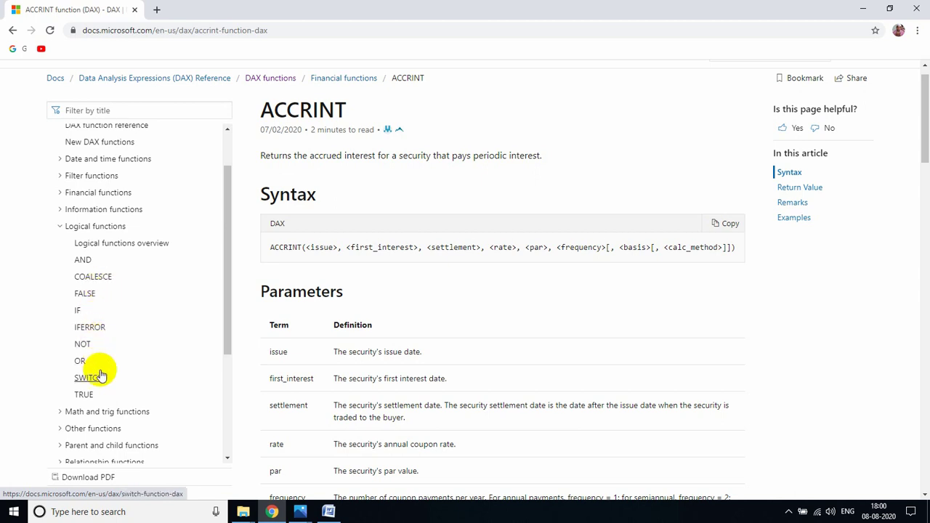
{"action": "mouse_move", "coordinate": [102, 311]}
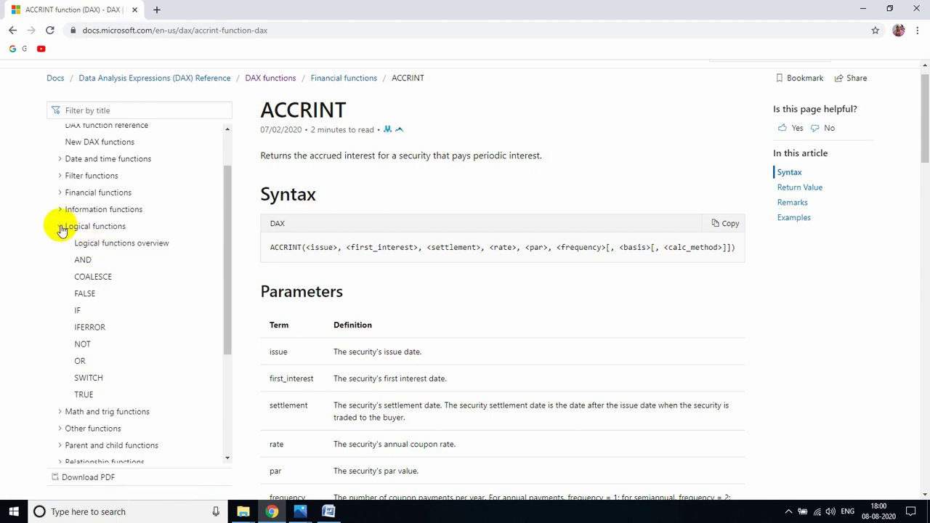
{"action": "mouse_move", "coordinate": [89, 377]}
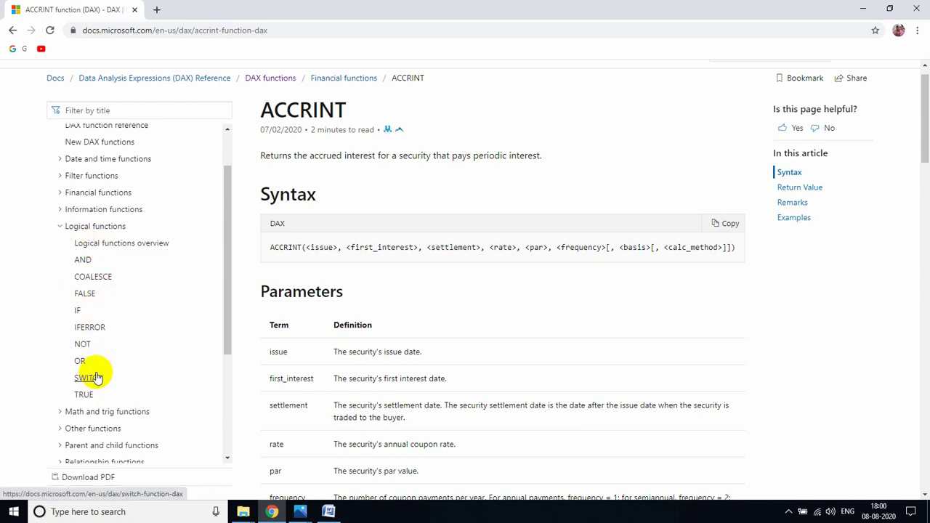
- Collapse Logical functions and scroll through the Math and trig functions list
{"action": "left_click", "coordinate": [61, 226]}
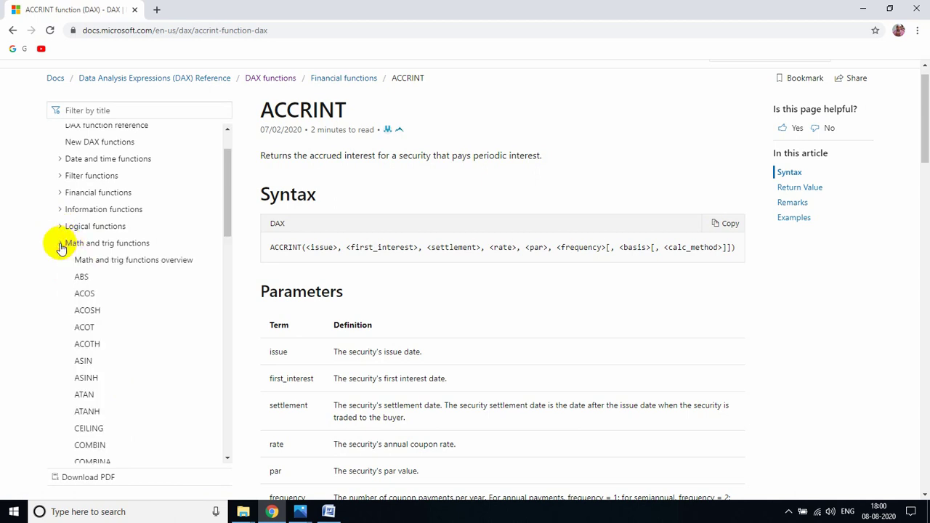
{"action": "scroll", "scroll_direction": "down", "scroll_amount": 3}
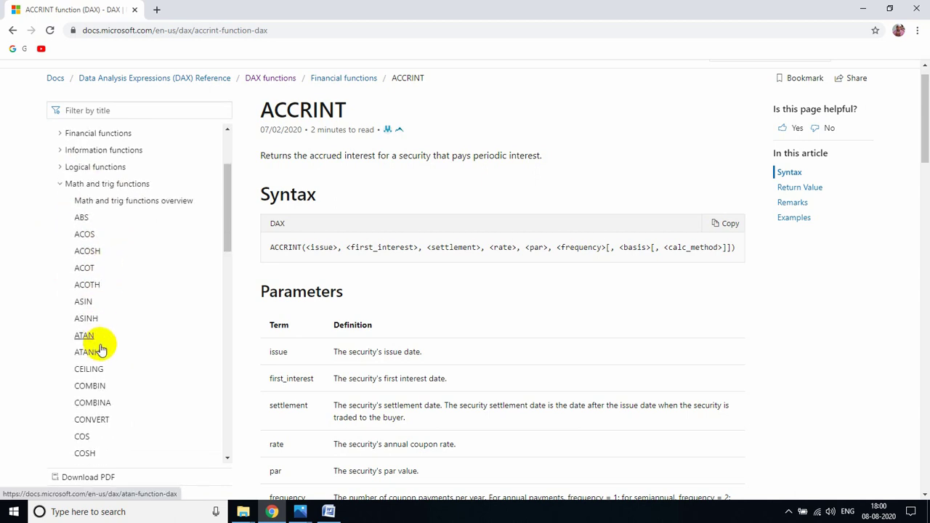
{"action": "scroll", "scroll_direction": "down", "scroll_amount": 3}
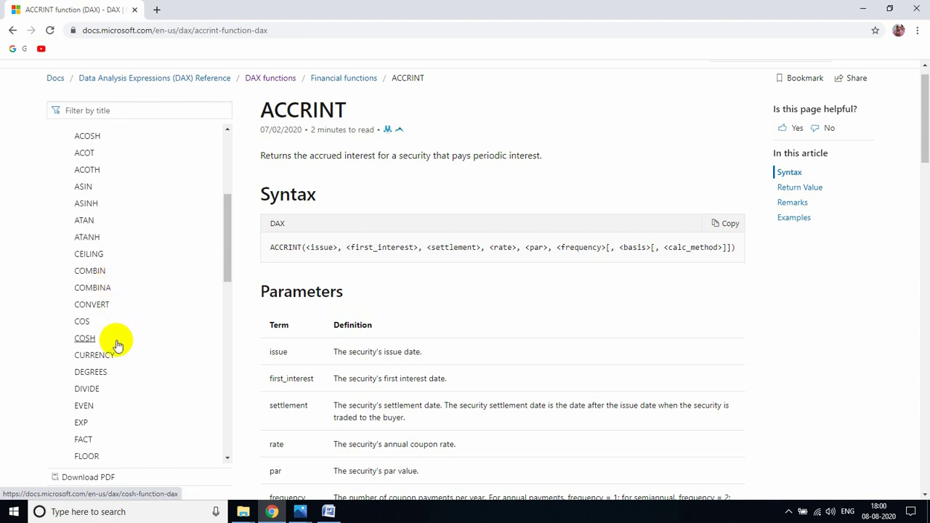
{"action": "mouse_move", "coordinate": [90, 371]}
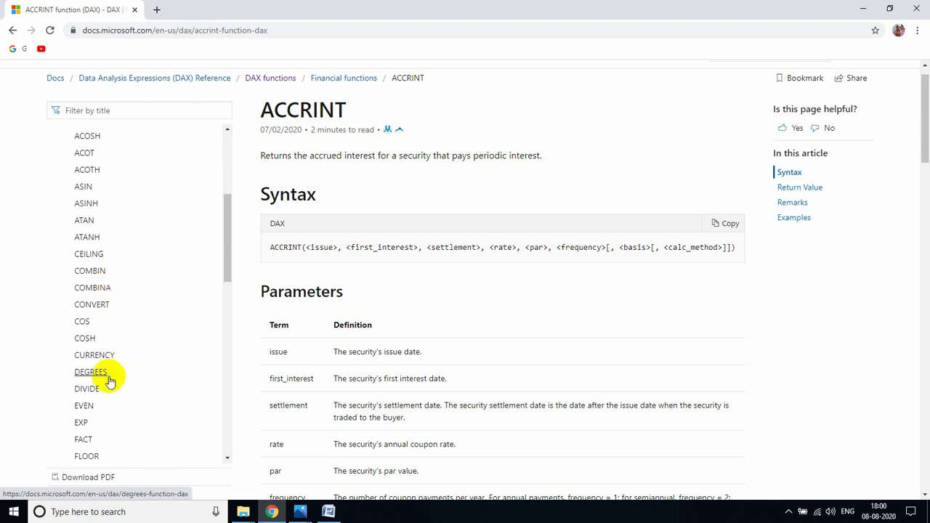
{"action": "mouse_move", "coordinate": [93, 354]}
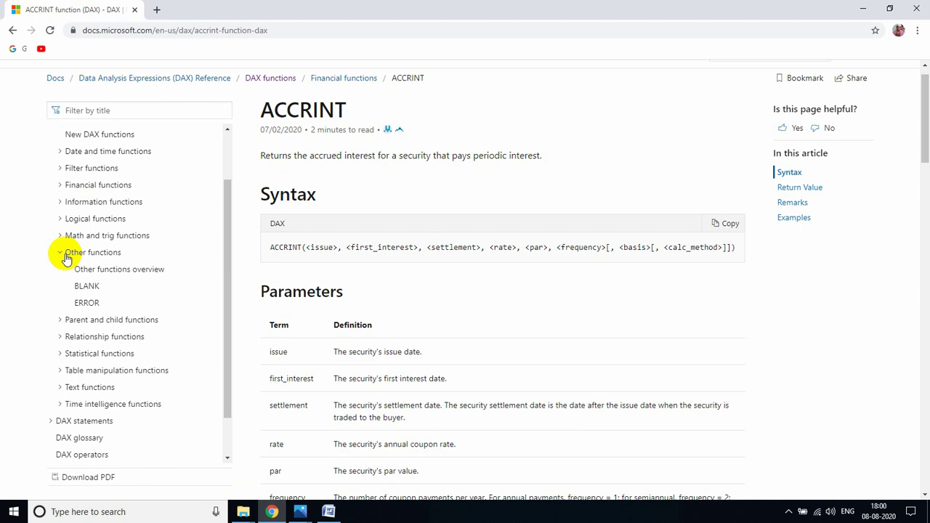
{"action": "mouse_move", "coordinate": [87, 302]}
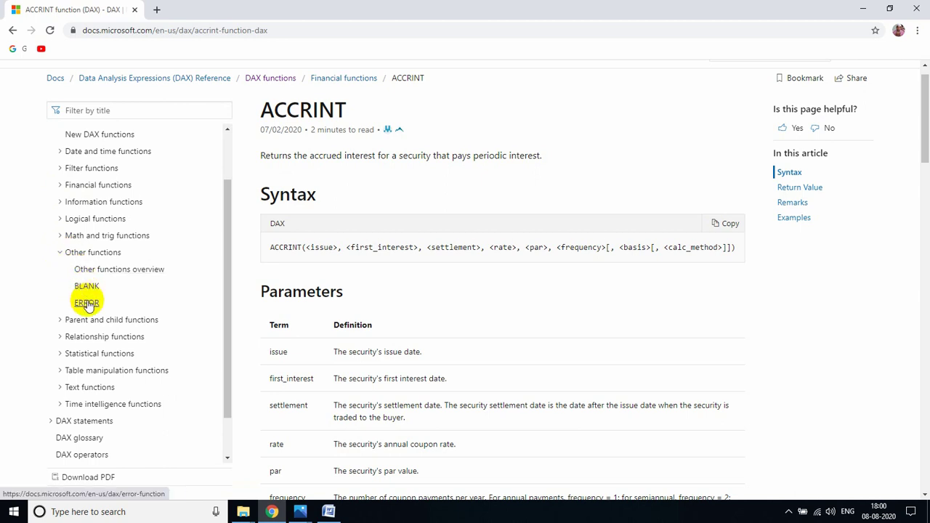
{"action": "mouse_move", "coordinate": [87, 285]}
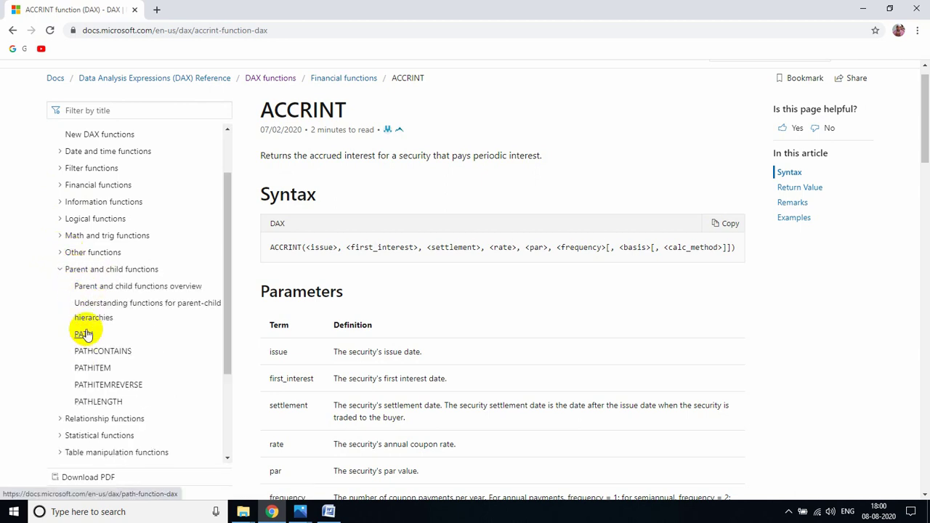
{"action": "mouse_move", "coordinate": [102, 351]}
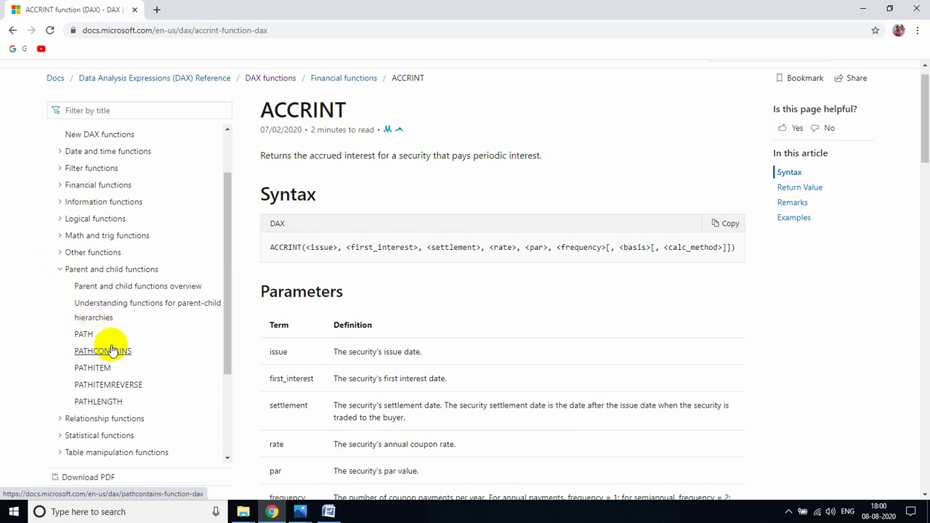
{"action": "mouse_move", "coordinate": [101, 338]}
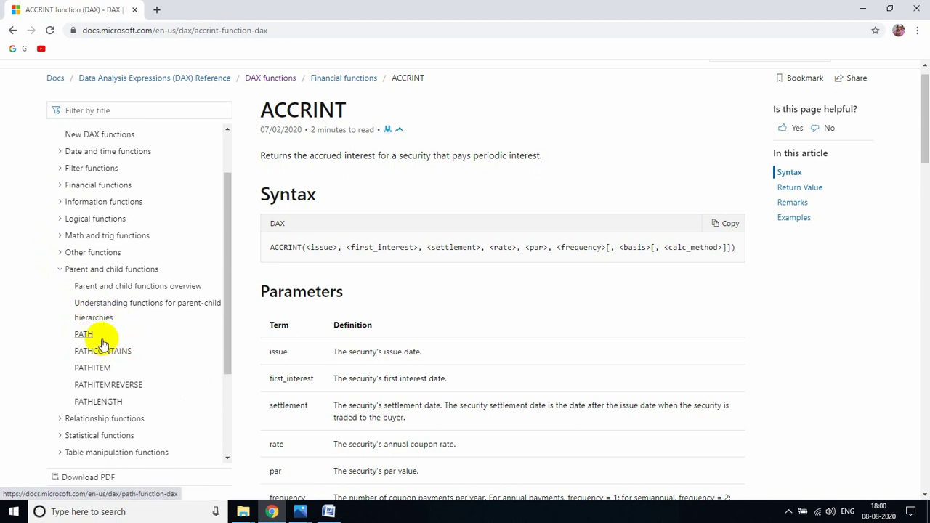
{"action": "mouse_move", "coordinate": [125, 339]}
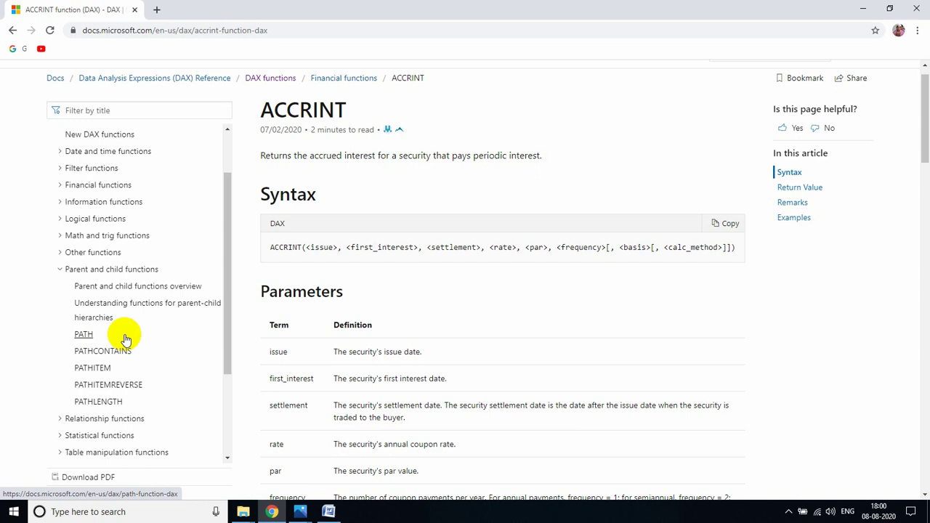
- Collapse Parent and child functions and expand Relationship functions, showing CROSSFILTER, RELATED and USERELATIONSHIP
{"action": "scroll", "scroll_direction": "up", "scroll_amount": 3}
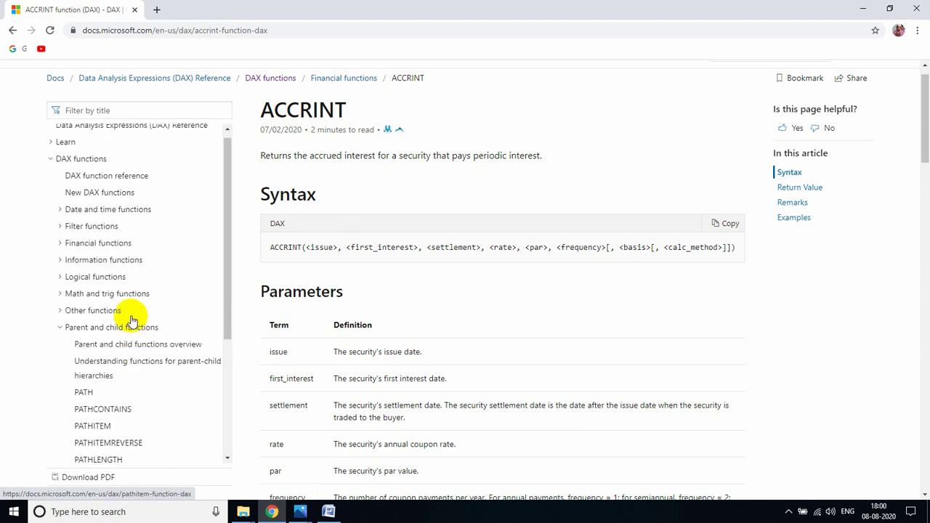
{"action": "left_click", "coordinate": [60, 327]}
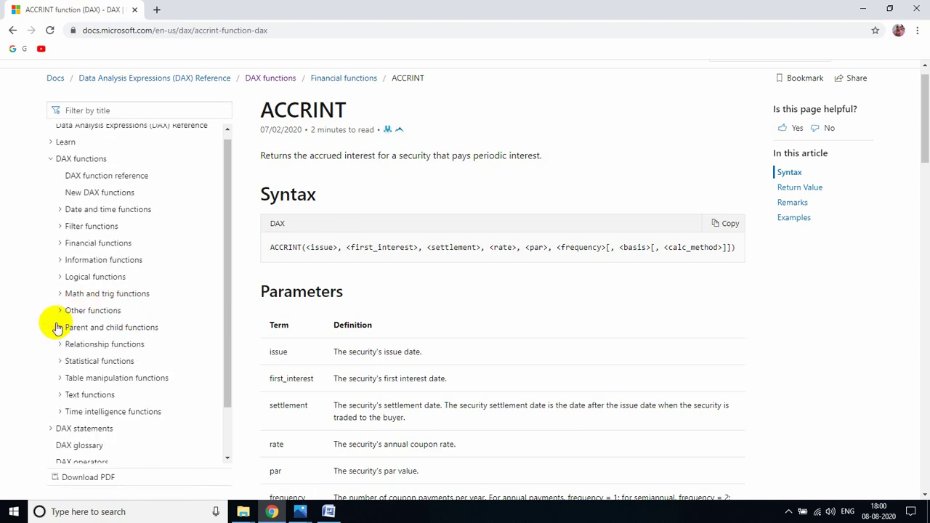
{"action": "scroll", "scroll_direction": "down", "scroll_amount": 3}
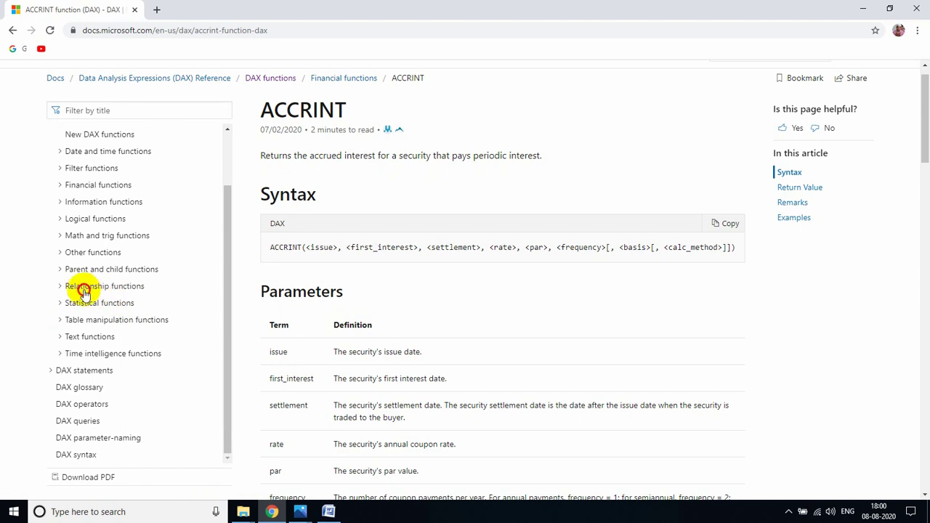
{"action": "left_click", "coordinate": [105, 285]}
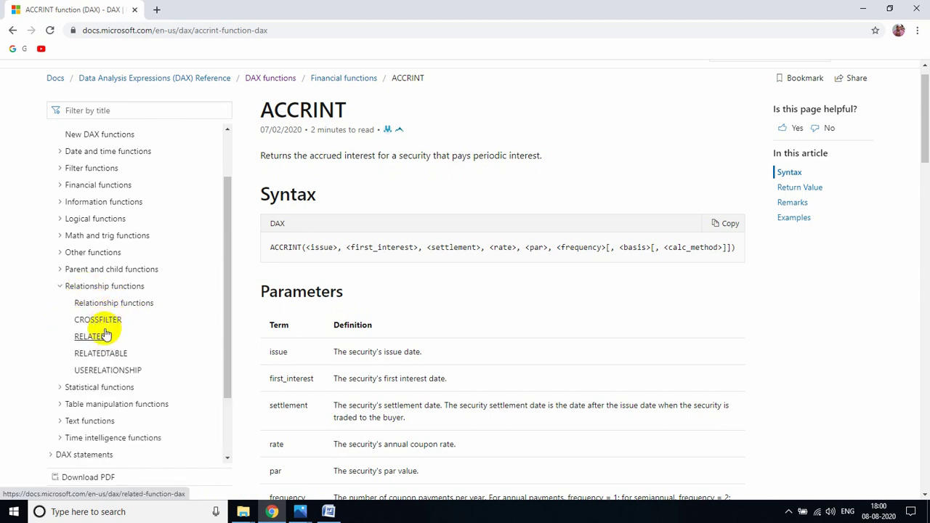
{"action": "mouse_move", "coordinate": [101, 353]}
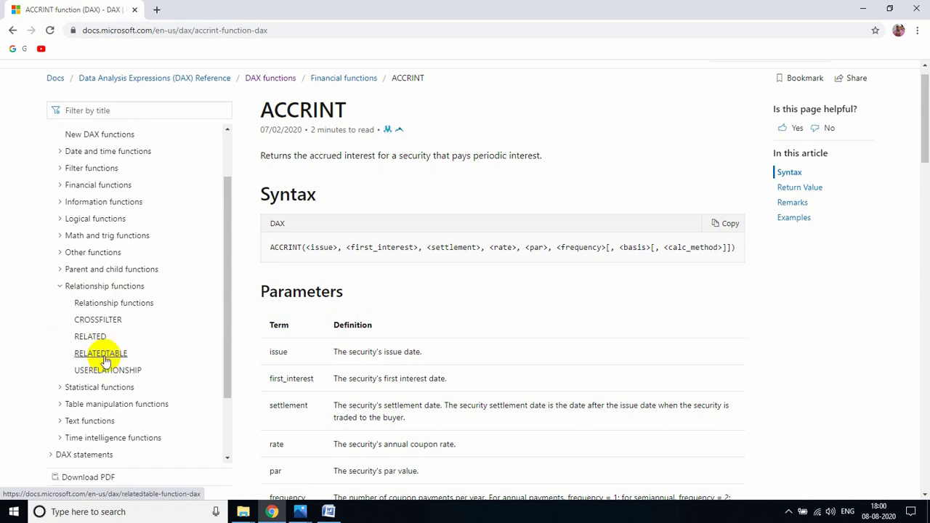
{"action": "mouse_move", "coordinate": [108, 370]}
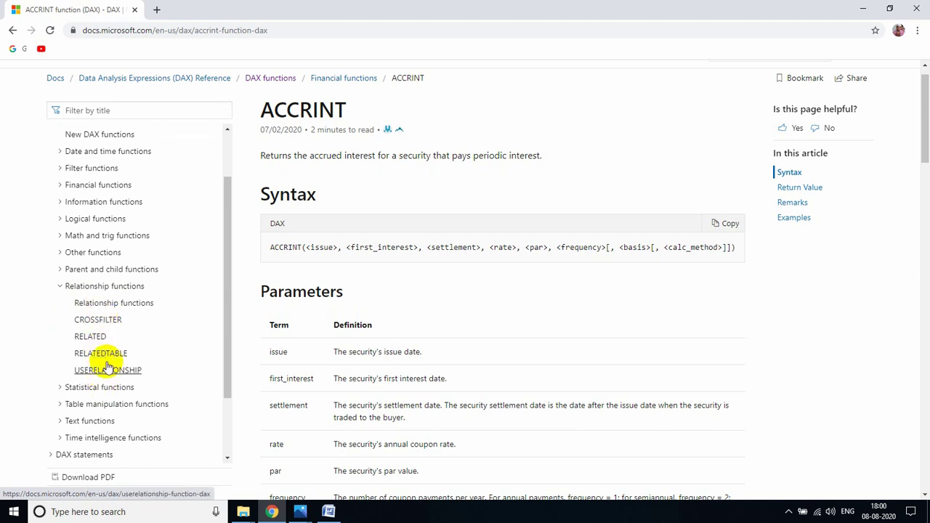
- Collapse the Relationship functions group in the sidebar
{"action": "left_click", "coordinate": [60, 285]}
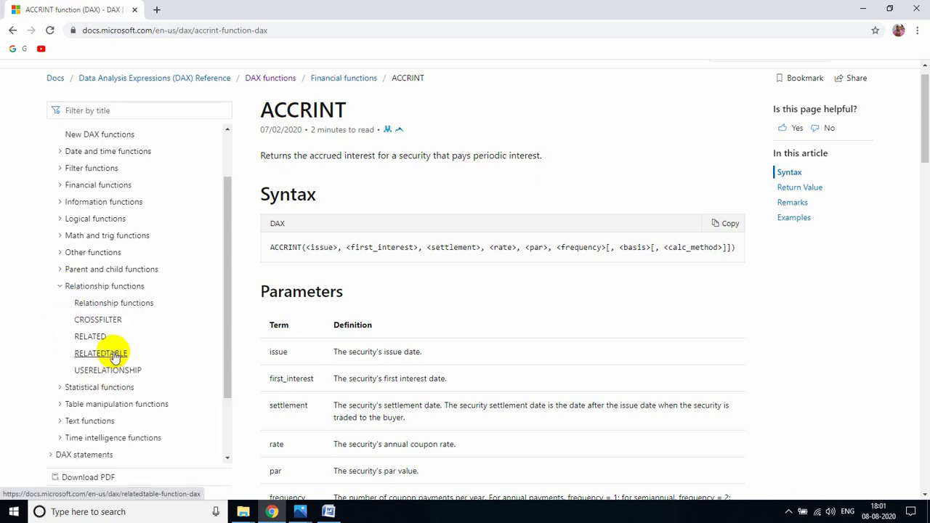
{"action": "left_click", "coordinate": [61, 286]}
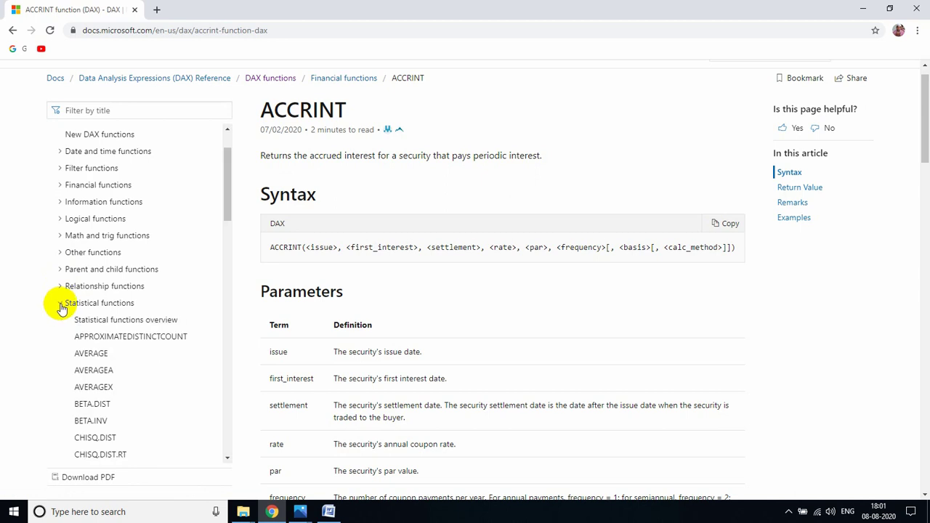
{"action": "mouse_move", "coordinate": [90, 353]}
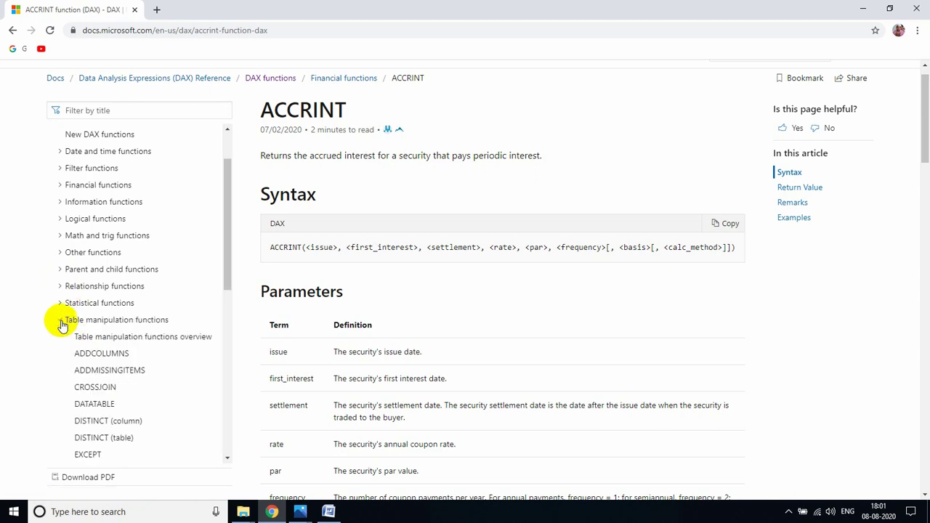
{"action": "mouse_move", "coordinate": [151, 328]}
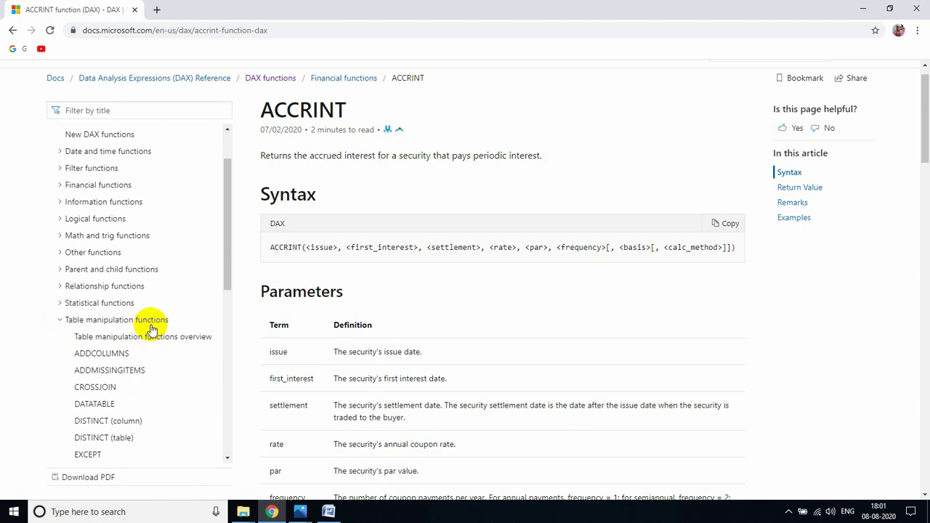
{"action": "mouse_move", "coordinate": [109, 370]}
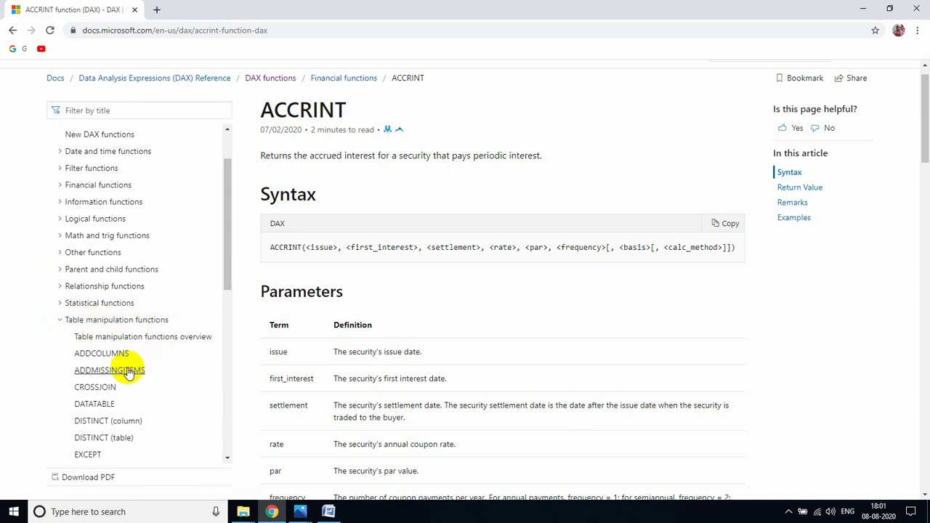
{"action": "mouse_move", "coordinate": [95, 386]}
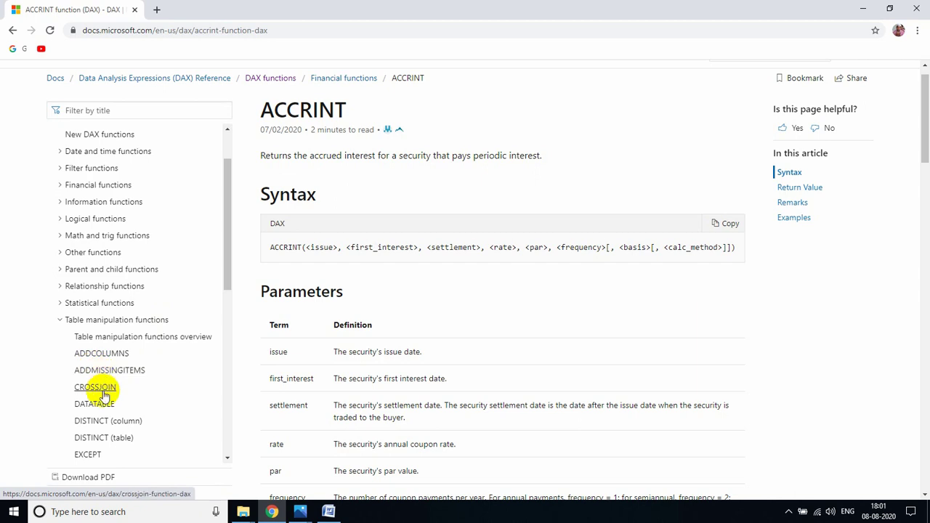
- Scroll the Table manipulation functions list from ADDCOLUMNS and SUMMARIZE down to VALUES
{"action": "scroll", "scroll_direction": "down", "scroll_amount": 3}
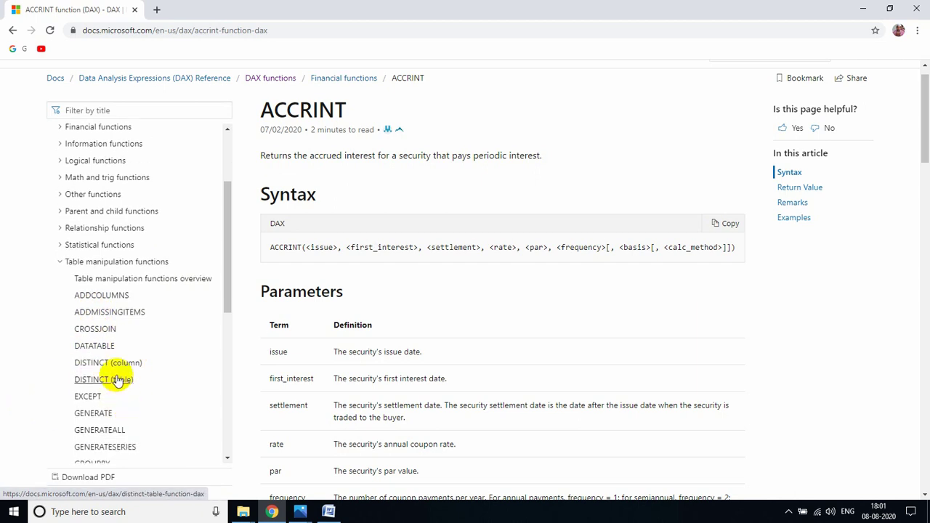
{"action": "mouse_move", "coordinate": [87, 395]}
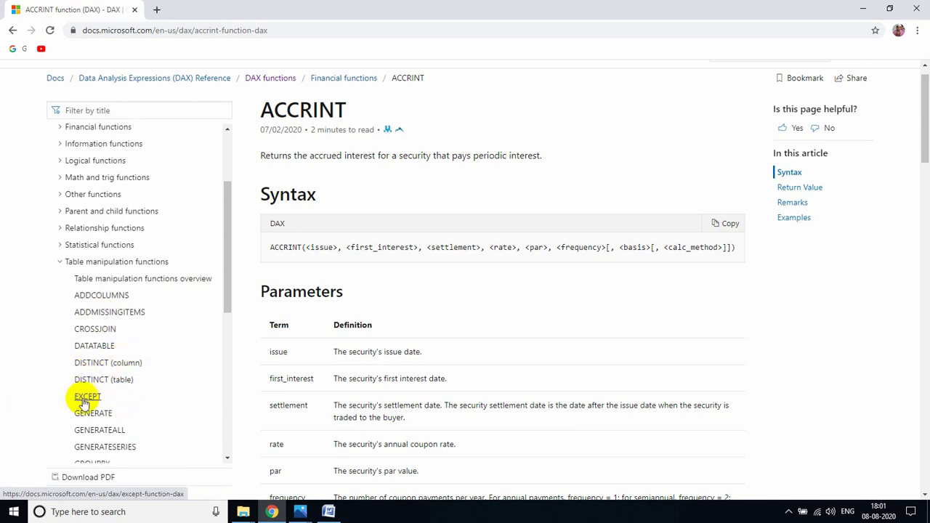
{"action": "scroll", "scroll_direction": "down", "scroll_amount": 3}
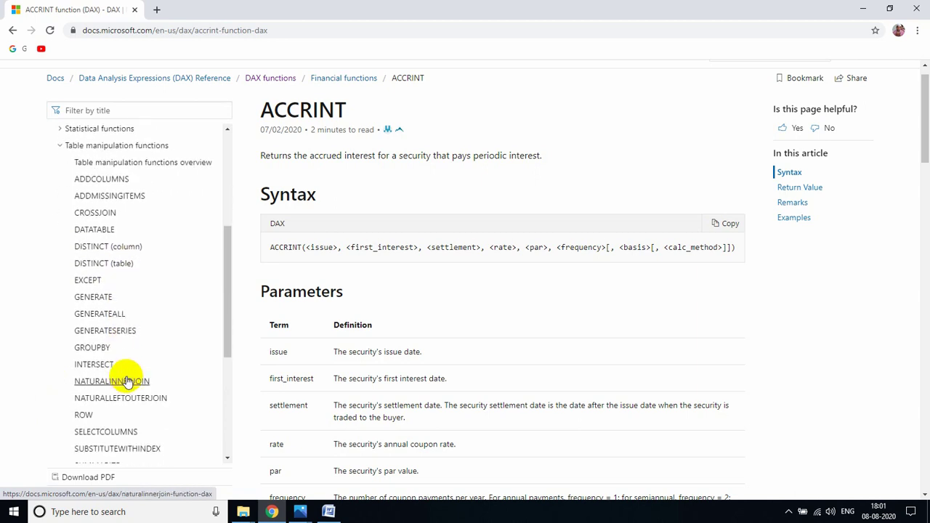
{"action": "mouse_move", "coordinate": [92, 347]}
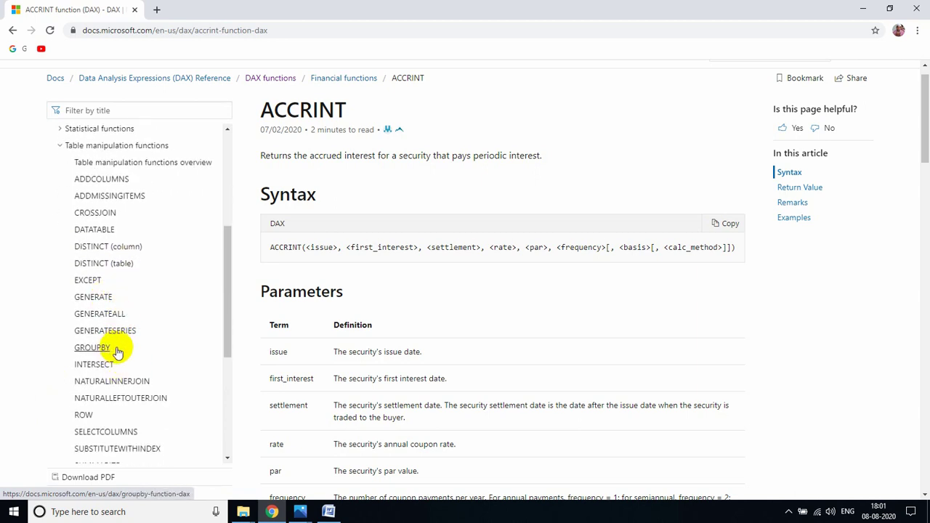
{"action": "scroll", "scroll_direction": "down", "scroll_amount": 3}
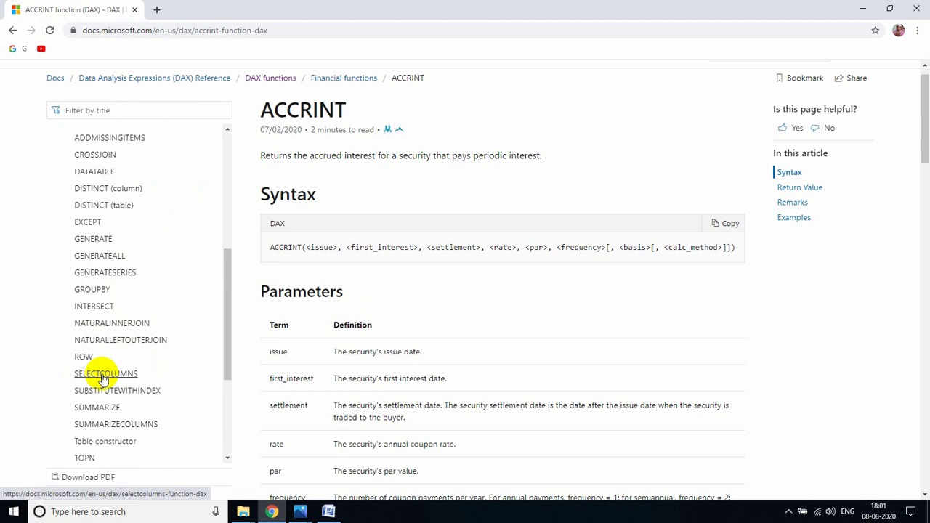
{"action": "scroll", "scroll_direction": "down", "scroll_amount": 3}
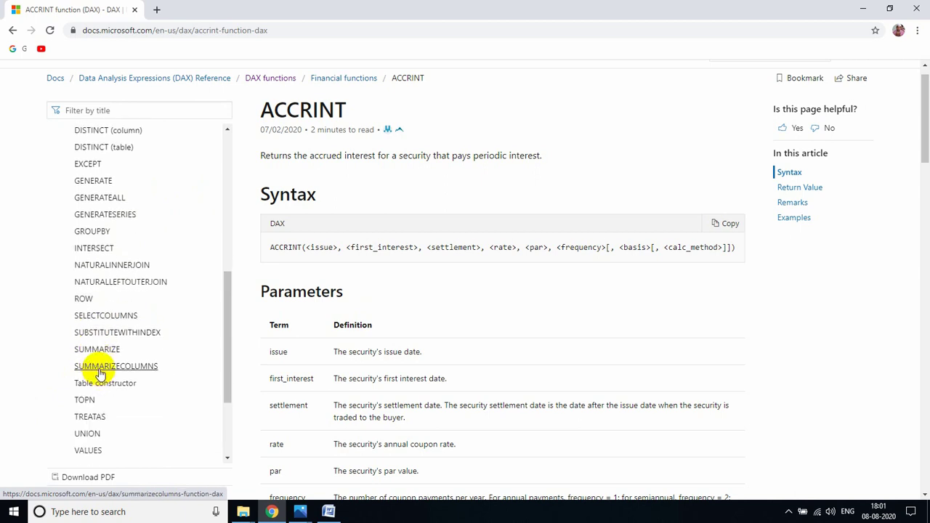
{"action": "mouse_move", "coordinate": [98, 350]}
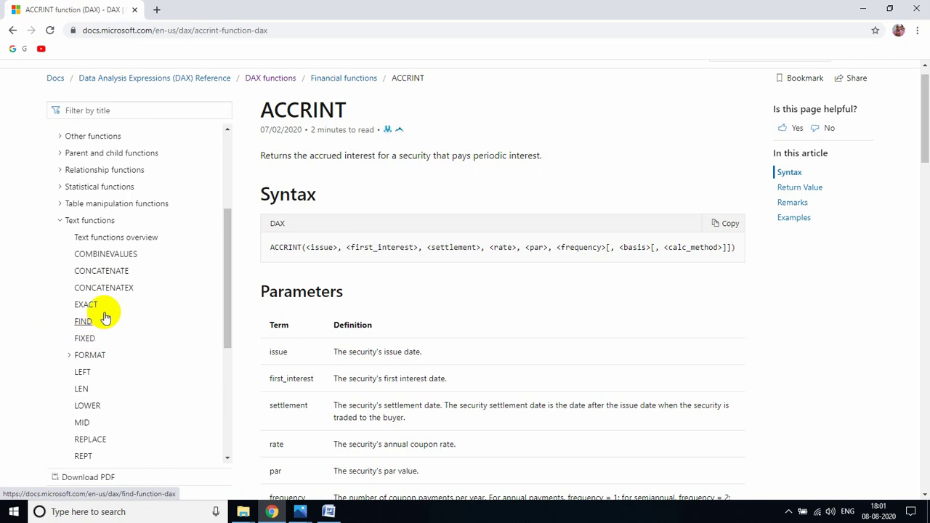
{"action": "mouse_move", "coordinate": [82, 371]}
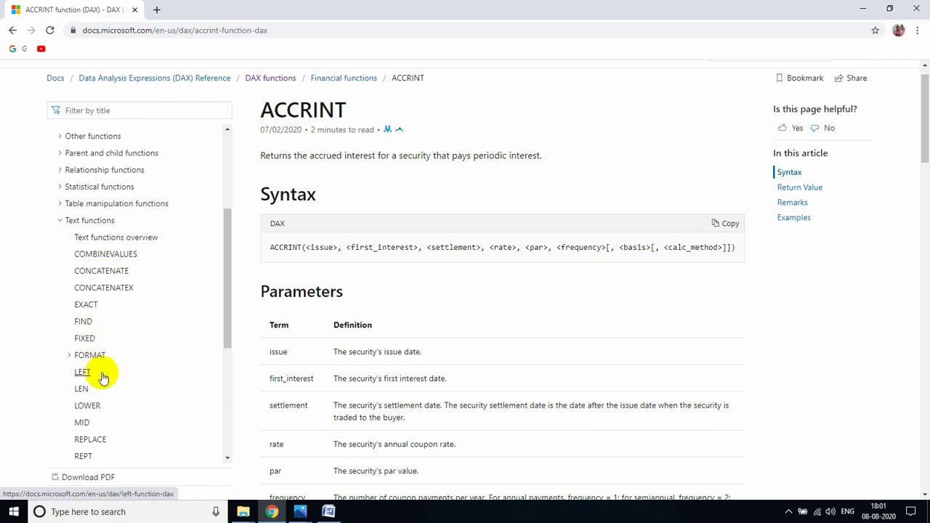
- Scroll the ACCRINT article to its Parameters table, then bring up the Class 22 Word notes
{"action": "scroll", "scroll_direction": "down", "scroll_amount": 3}
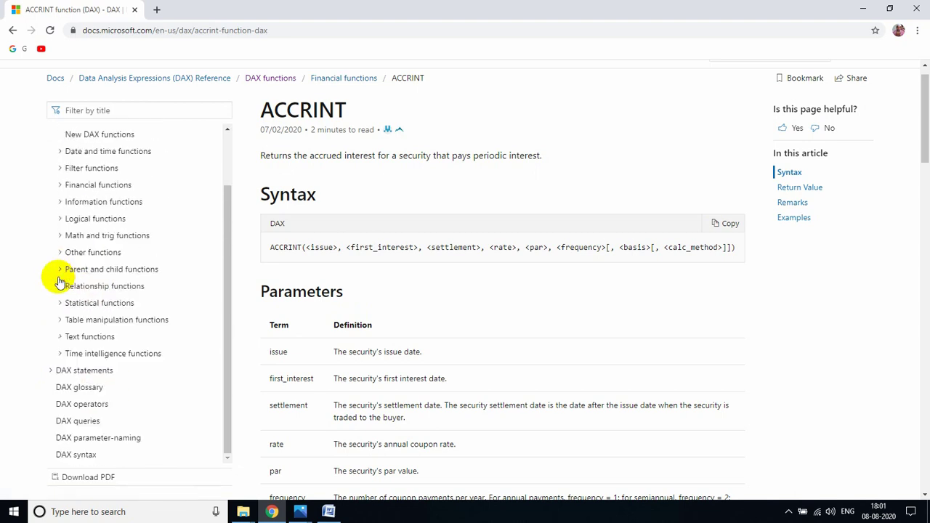
{"action": "scroll", "scroll_direction": "down", "scroll_amount": 3}
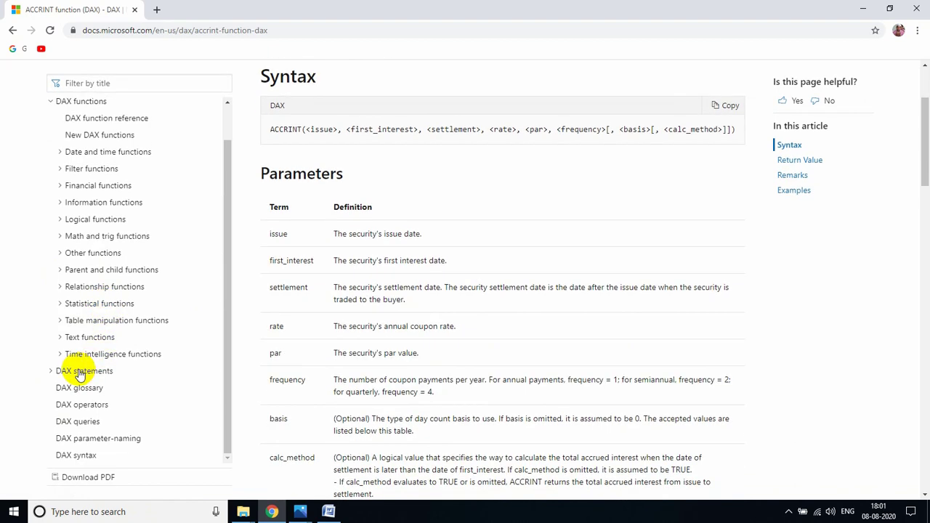
{"action": "scroll", "scroll_direction": "down", "scroll_amount": 3}
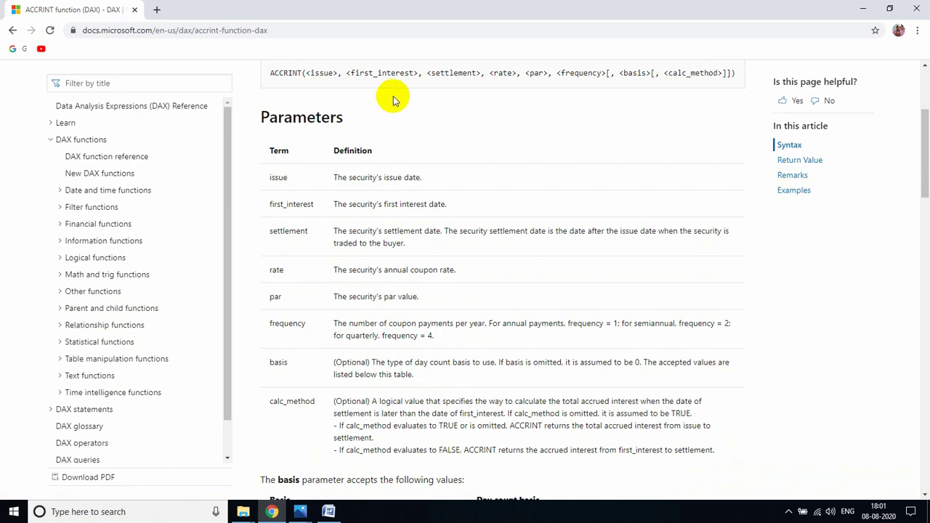
{"action": "left_click", "coordinate": [328, 512]}
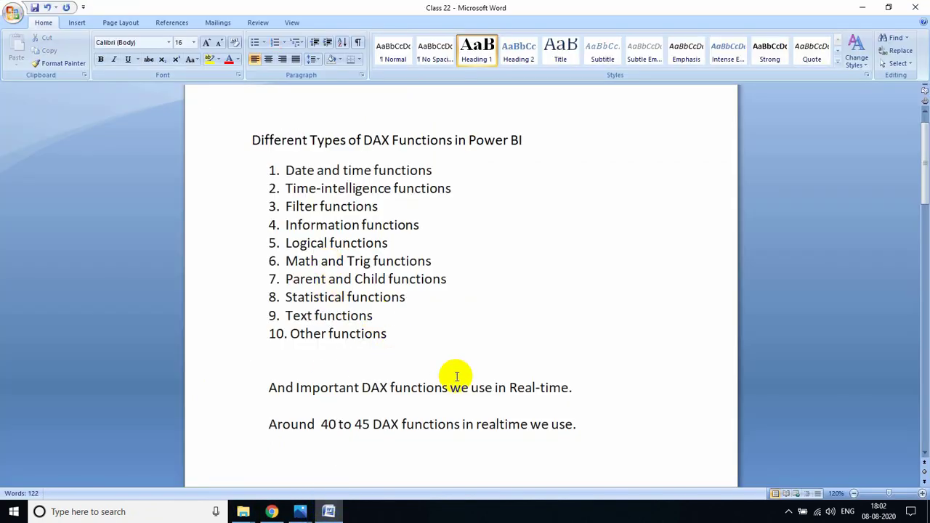
{"action": "mouse_move", "coordinate": [462, 179]}
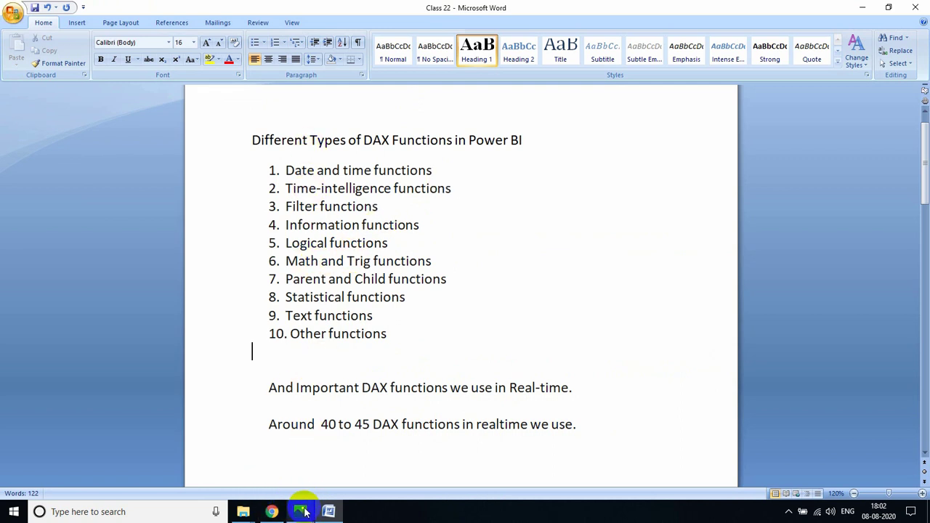
- Switch from the Word notes to the end-screen image
{"action": "left_click", "coordinate": [300, 512]}
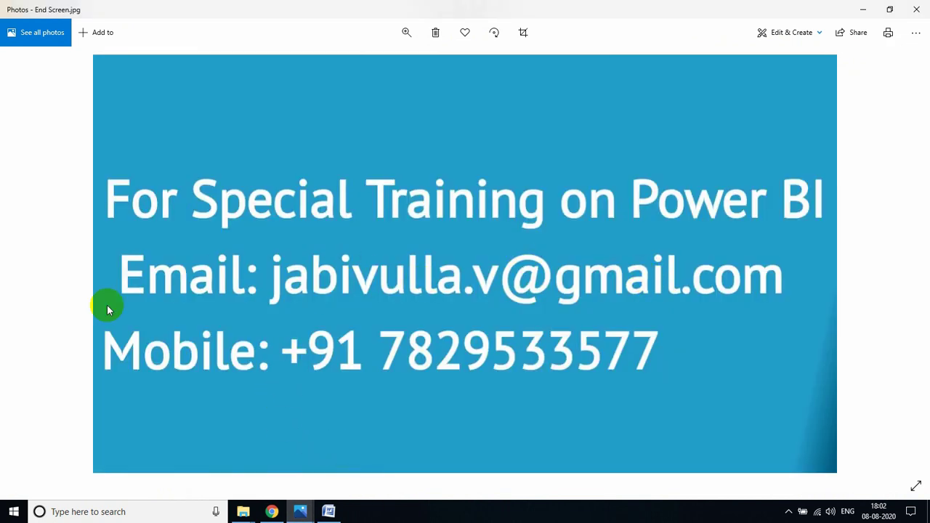
{"action": "mouse_move", "coordinate": [320, 353]}
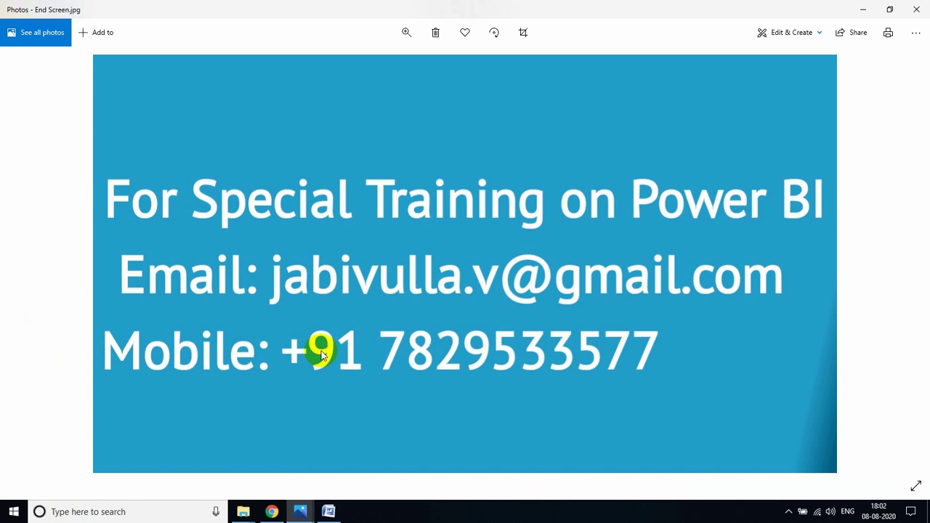
{"action": "mouse_move", "coordinate": [176, 347]}
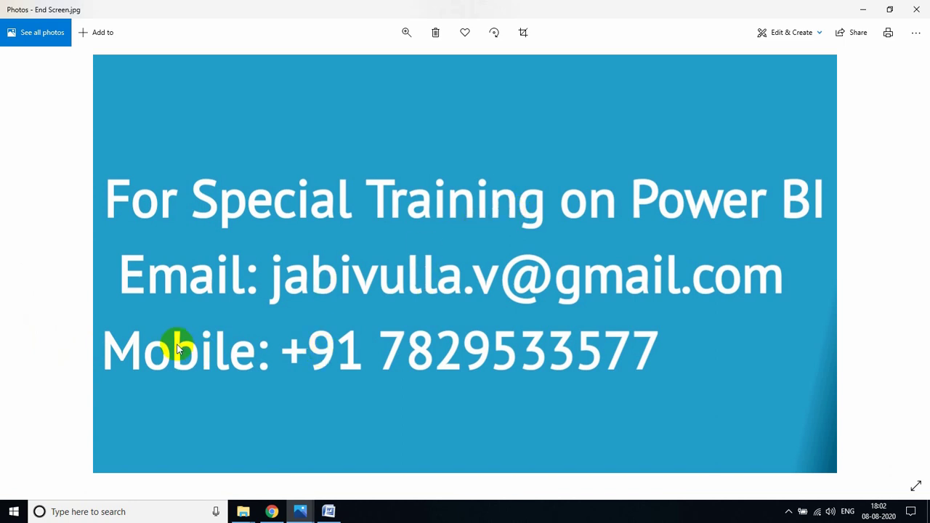
{"action": "mouse_move", "coordinate": [556, 479]}
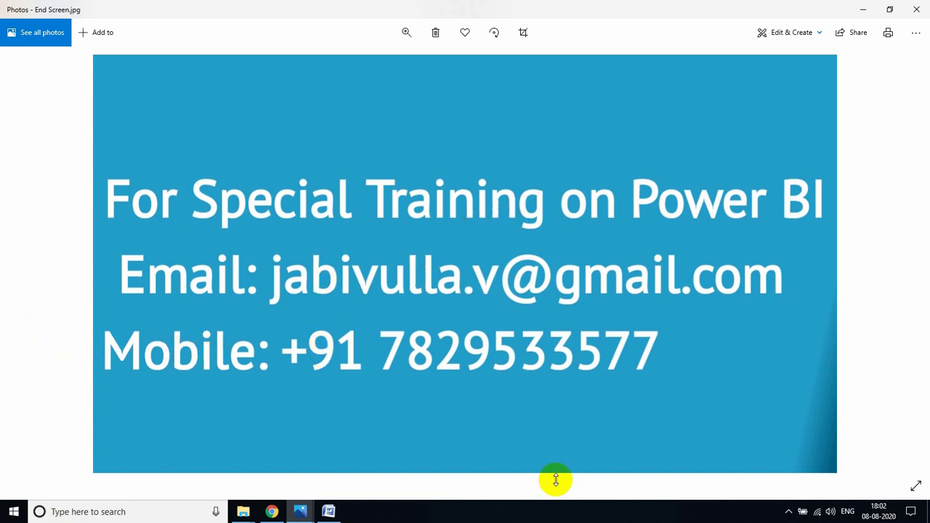
- Show the hidden tray icons while the Power BI training end screen stays displayed
{"action": "left_click", "coordinate": [783, 493]}
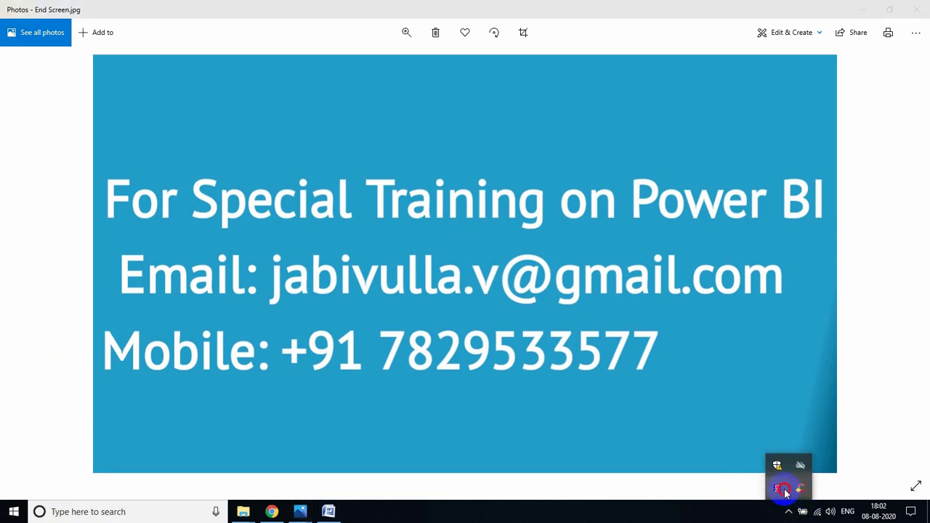